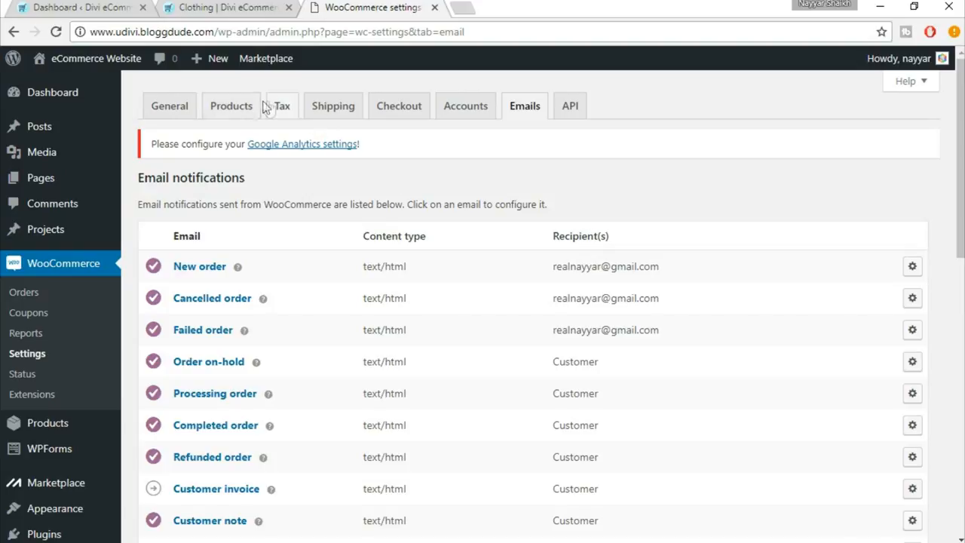
Step: Switch the WooCommerce settings to the Tax tab showing prices entered exclusive of tax
{"action": "left_click", "coordinate": [282, 105]}
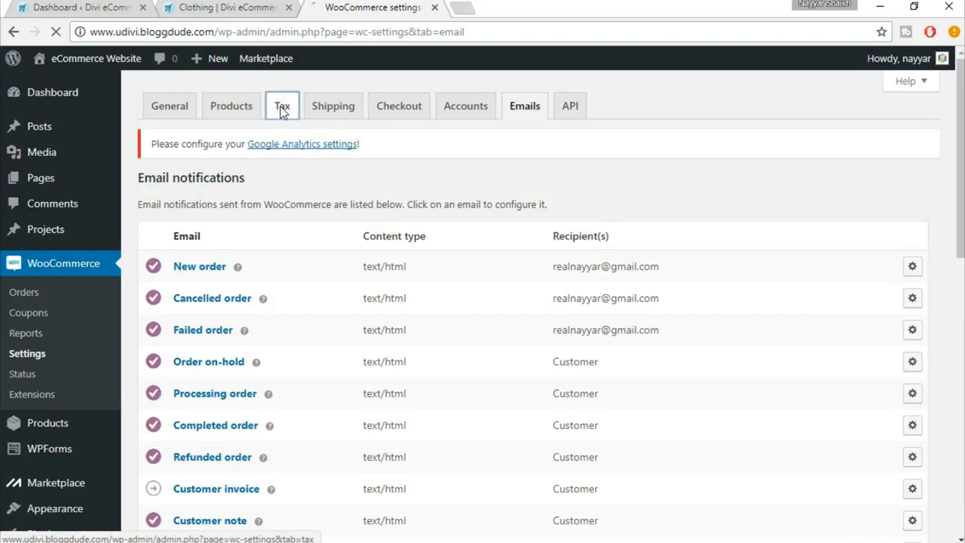
{"action": "left_click", "coordinate": [282, 106]}
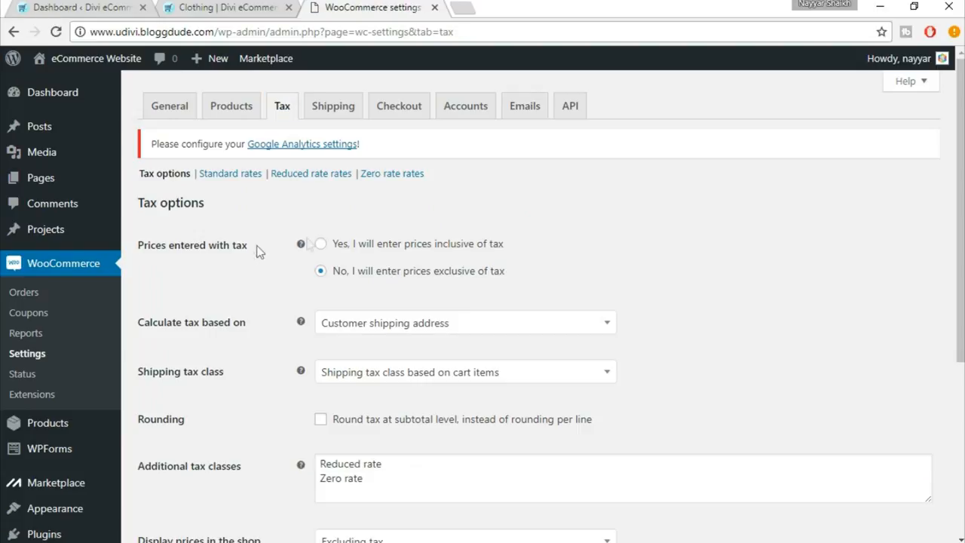
{"action": "mouse_move", "coordinate": [368, 262]}
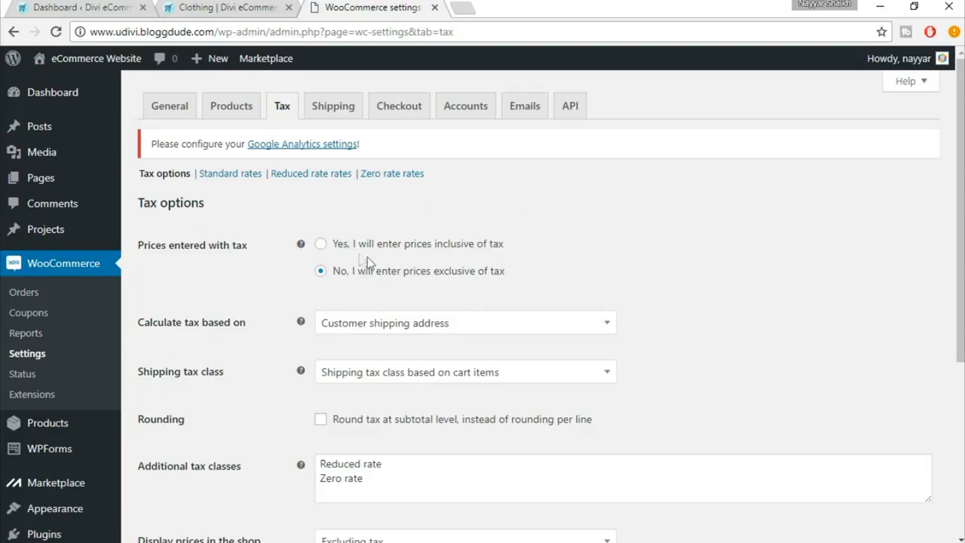
{"action": "mouse_move", "coordinate": [434, 256]}
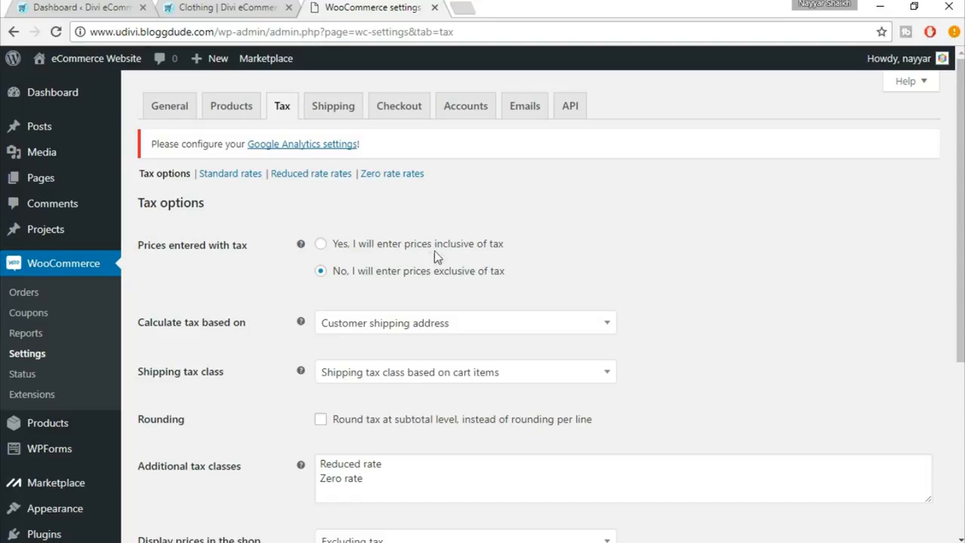
{"action": "mouse_move", "coordinate": [372, 281]}
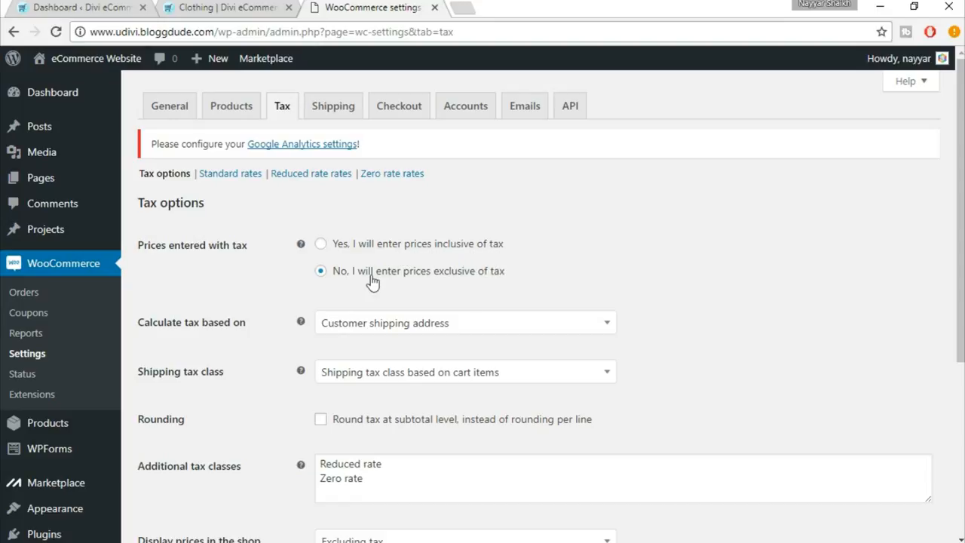
{"action": "mouse_move", "coordinate": [403, 252]}
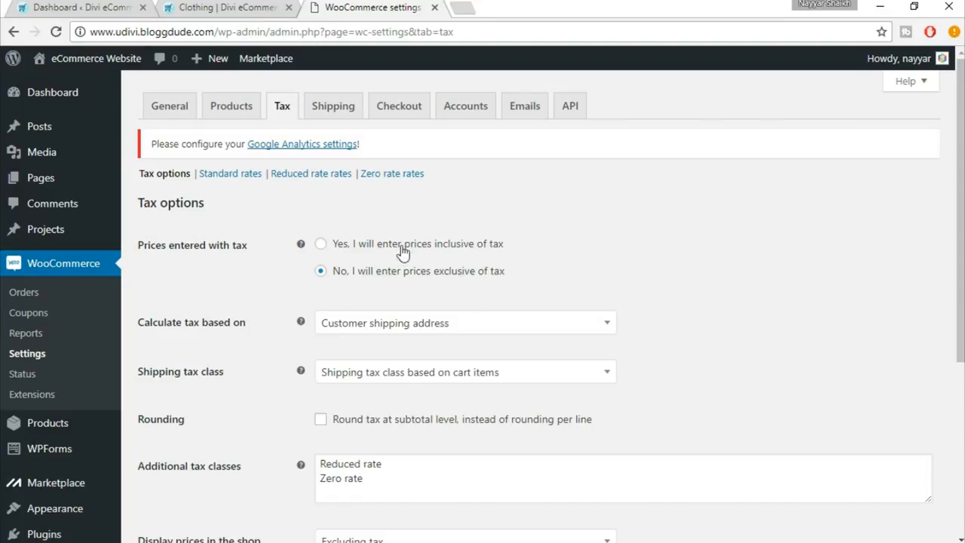
Step: Show the eDivi Clothing category page with two Mens Blue Short Sleeve shirts at $98.00
{"action": "left_click", "coordinate": [223, 8]}
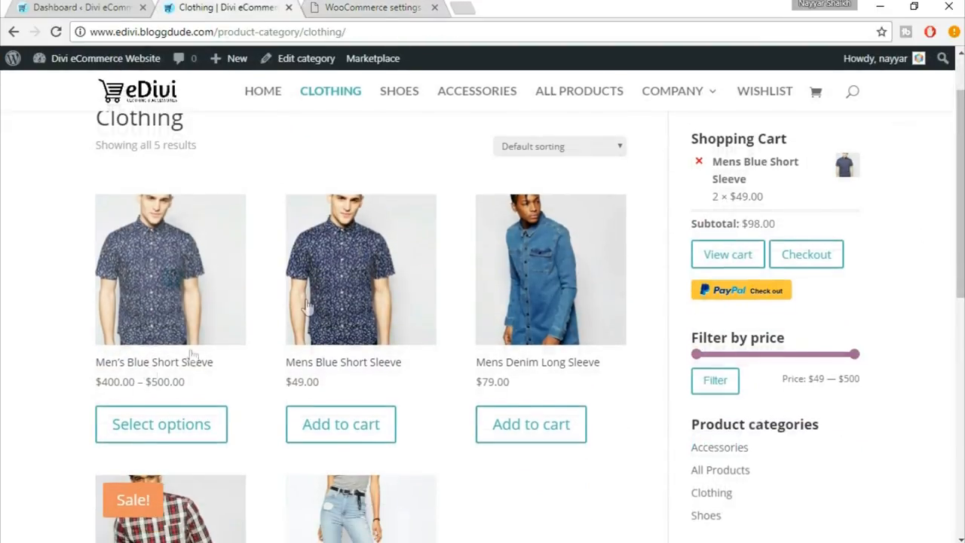
{"action": "mouse_move", "coordinate": [305, 388]}
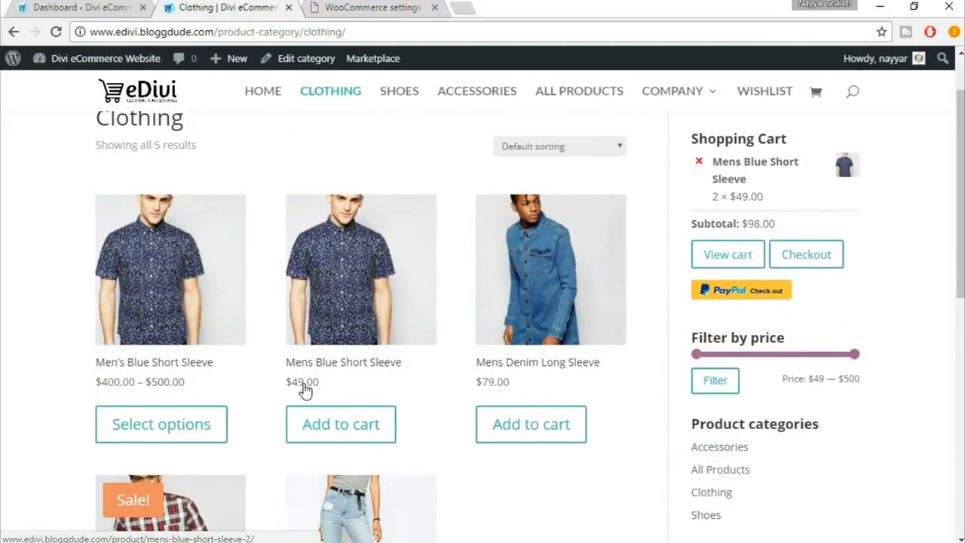
{"action": "mouse_move", "coordinate": [291, 392]}
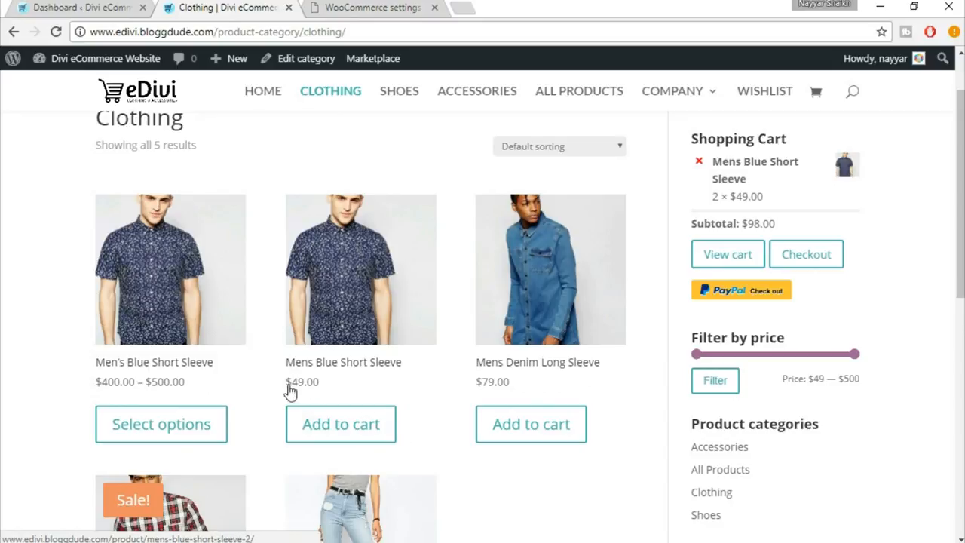
{"action": "mouse_move", "coordinate": [360, 241]}
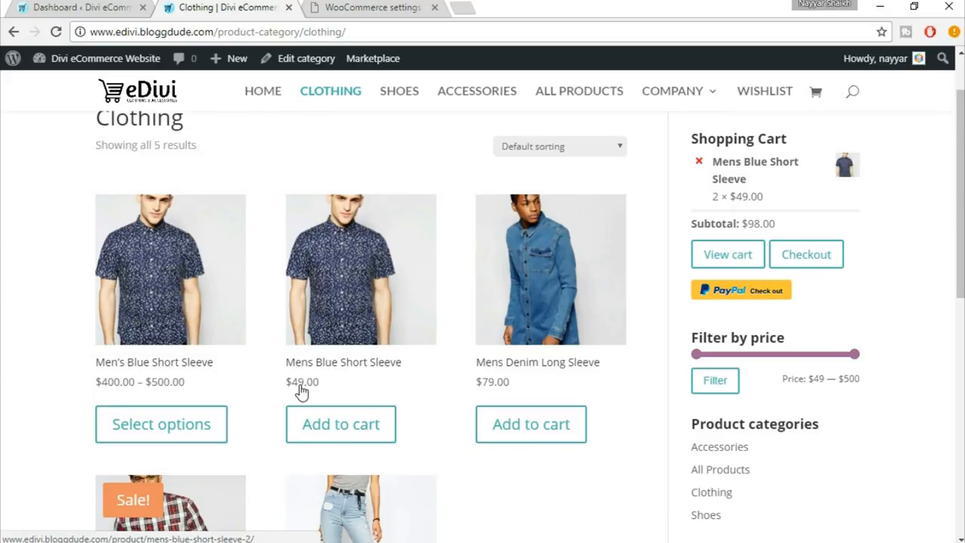
{"action": "mouse_move", "coordinate": [293, 393]}
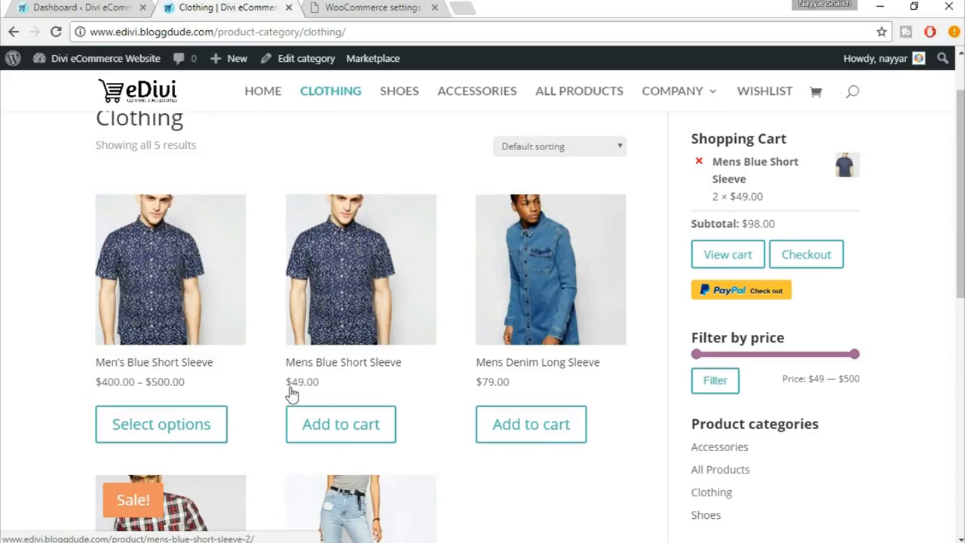
{"action": "mouse_move", "coordinate": [307, 396]}
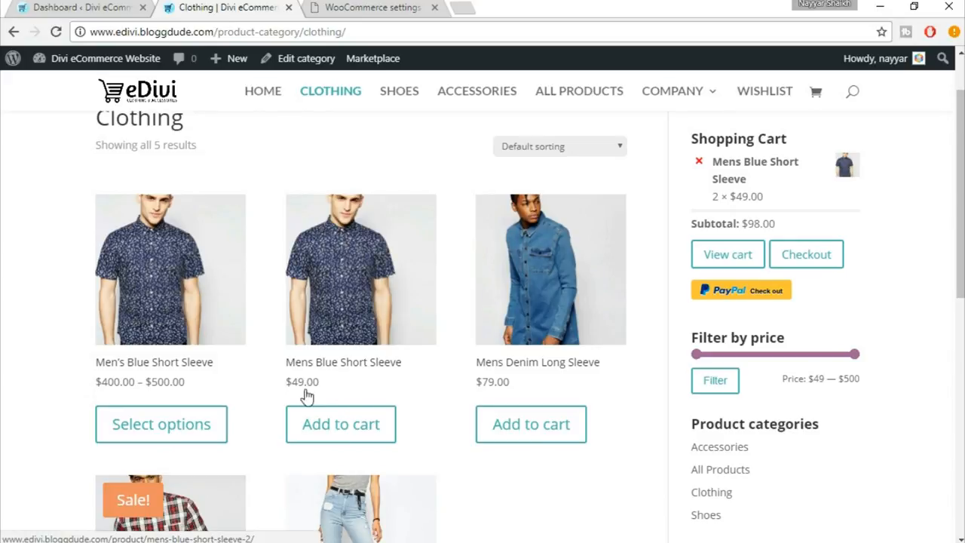
{"action": "mouse_move", "coordinate": [360, 269]}
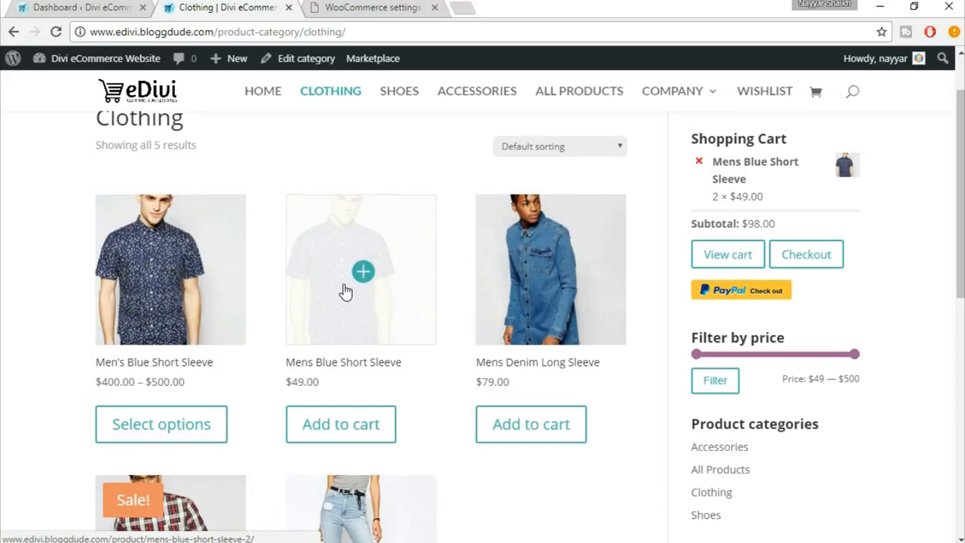
{"action": "mouse_move", "coordinate": [322, 402]}
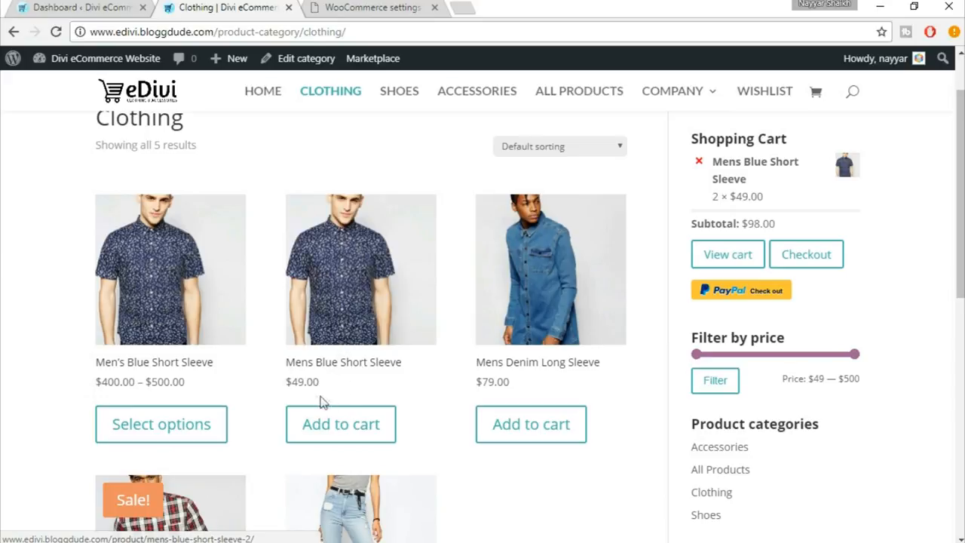
{"action": "mouse_move", "coordinate": [303, 399]}
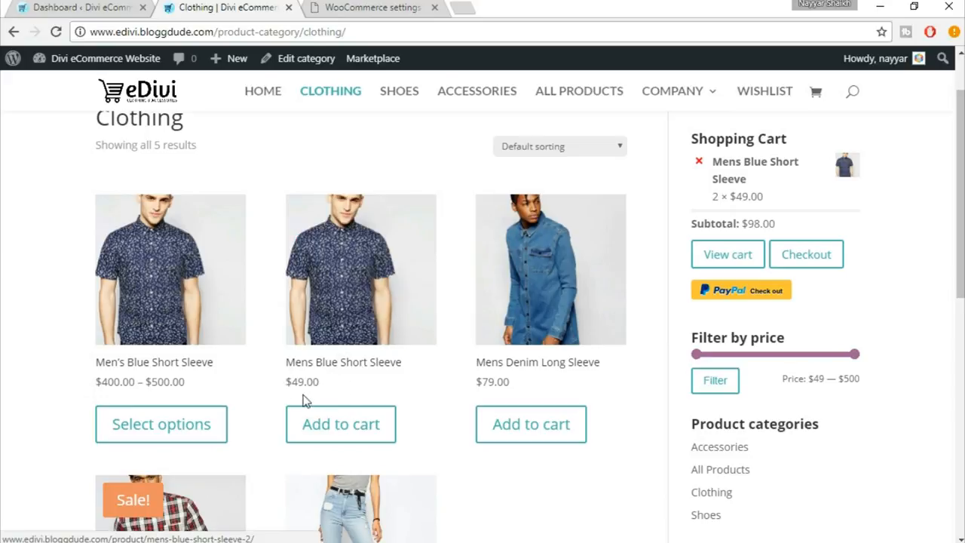
{"action": "mouse_move", "coordinate": [360, 247]}
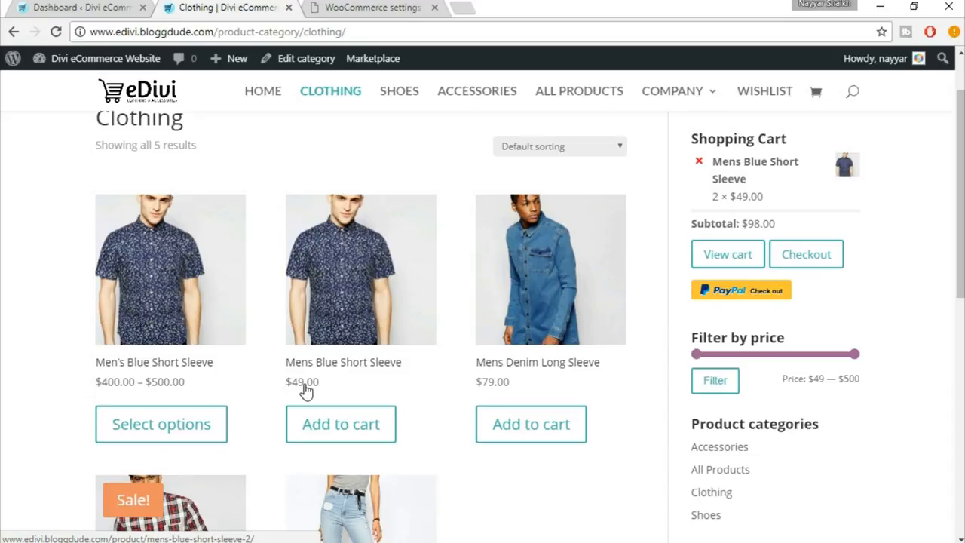
{"action": "mouse_move", "coordinate": [314, 353]}
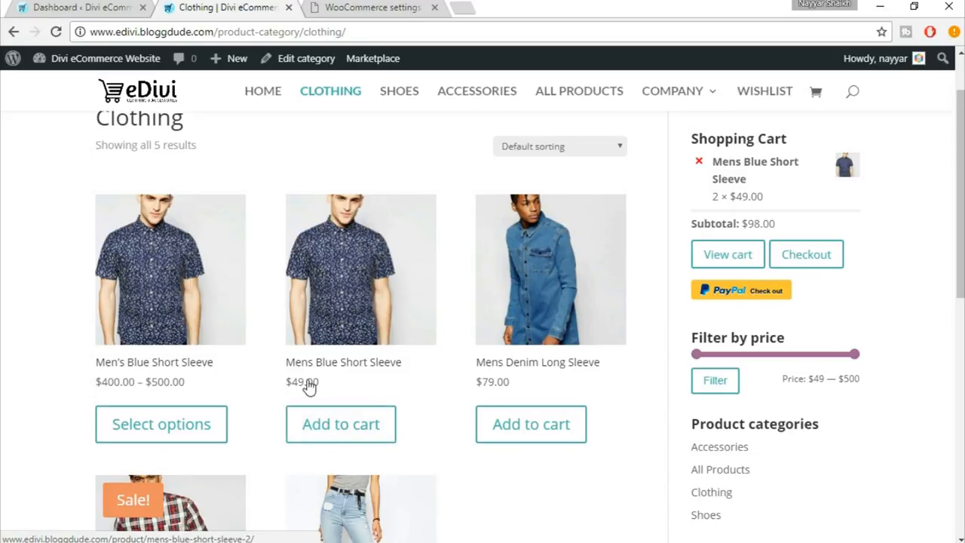
Step: Bring the WooCommerce Tax options settings back into view
{"action": "left_click", "coordinate": [370, 8]}
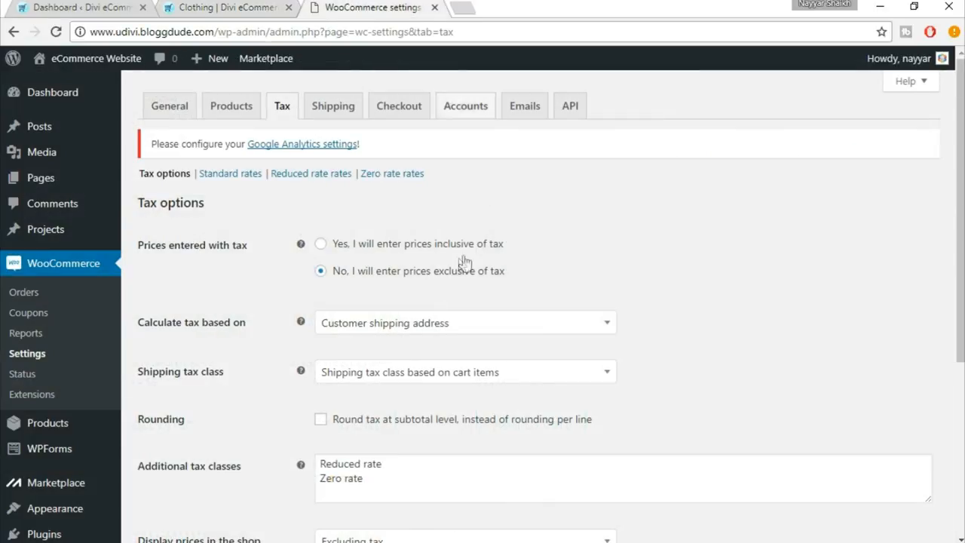
{"action": "mouse_move", "coordinate": [458, 280]}
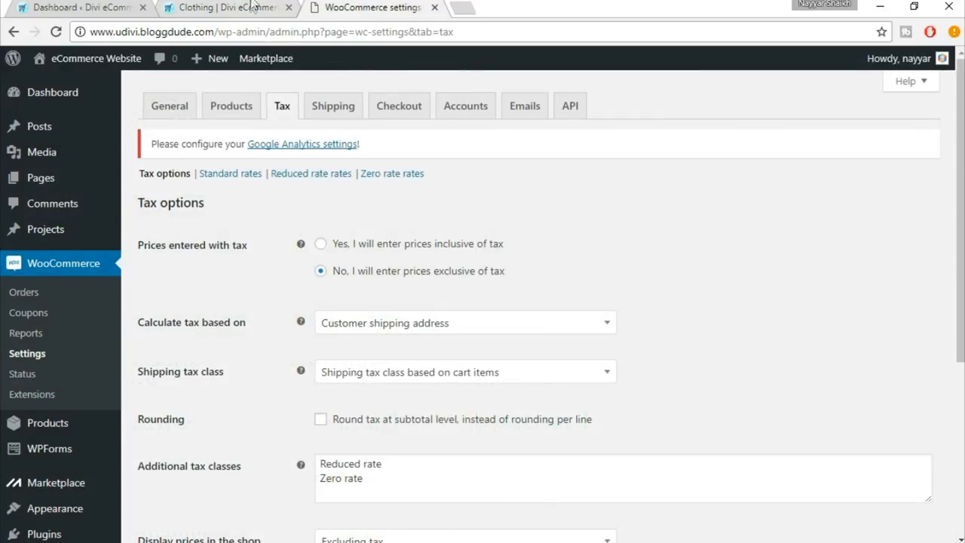
{"action": "left_click", "coordinate": [227, 8]}
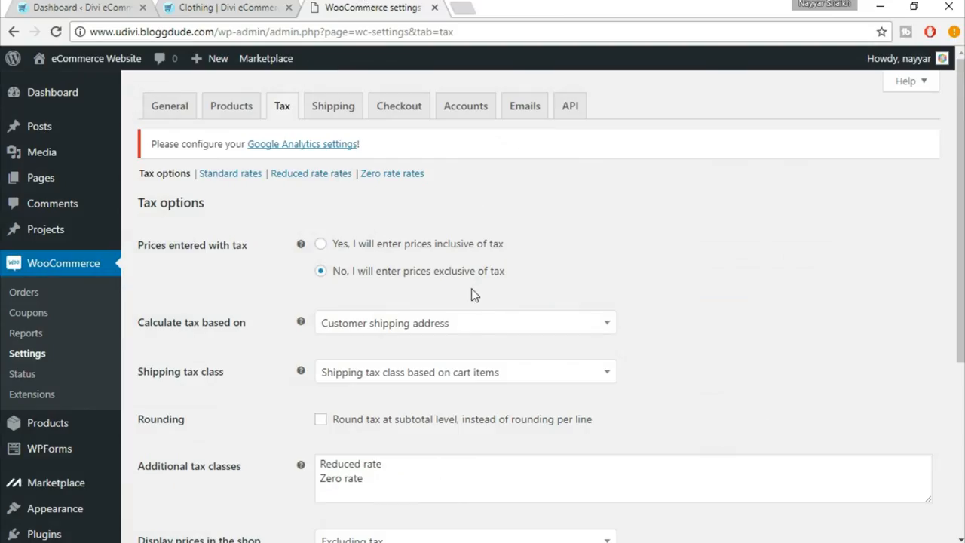
{"action": "mouse_move", "coordinate": [443, 260]}
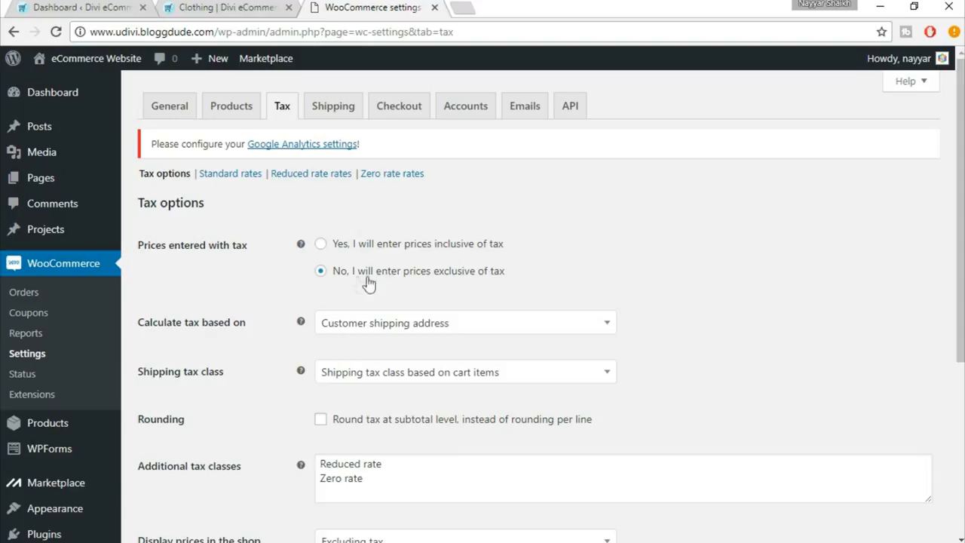
{"action": "mouse_move", "coordinate": [405, 288]}
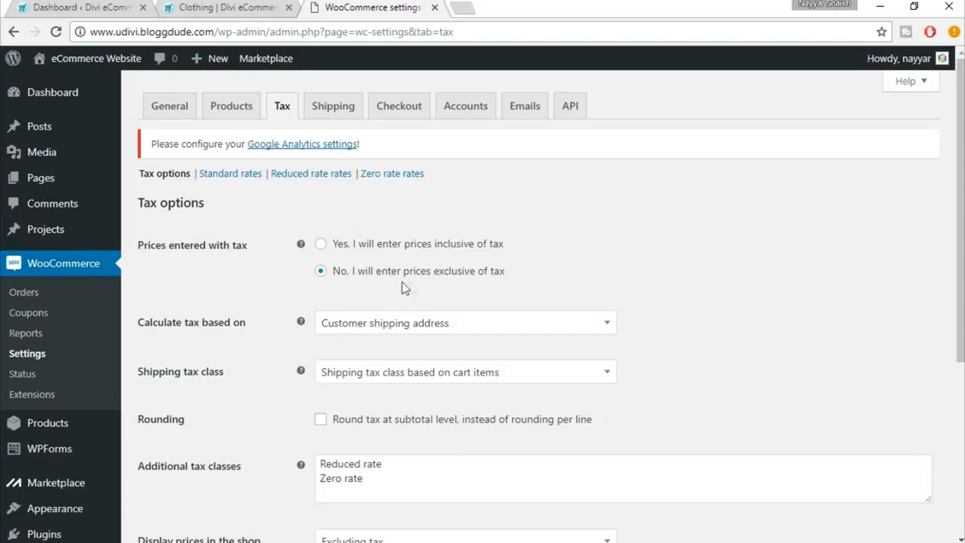
{"action": "mouse_move", "coordinate": [742, 284]}
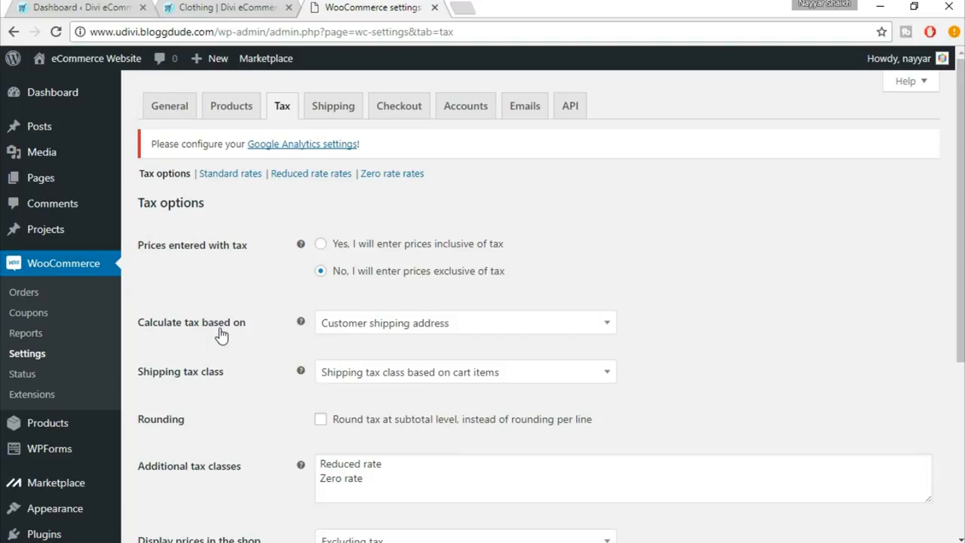
{"action": "scroll", "scroll_direction": "down", "scroll_amount": 3}
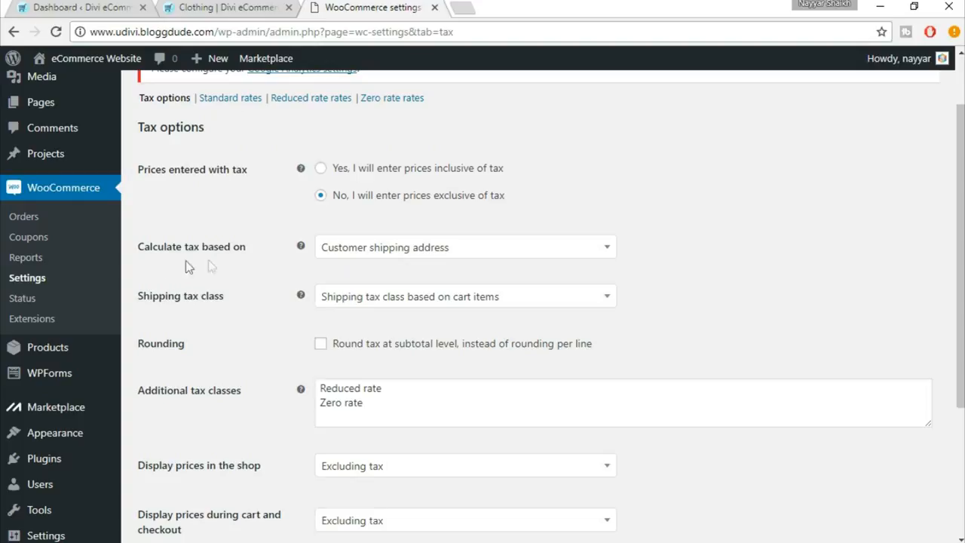
{"action": "left_click", "coordinate": [463, 246]}
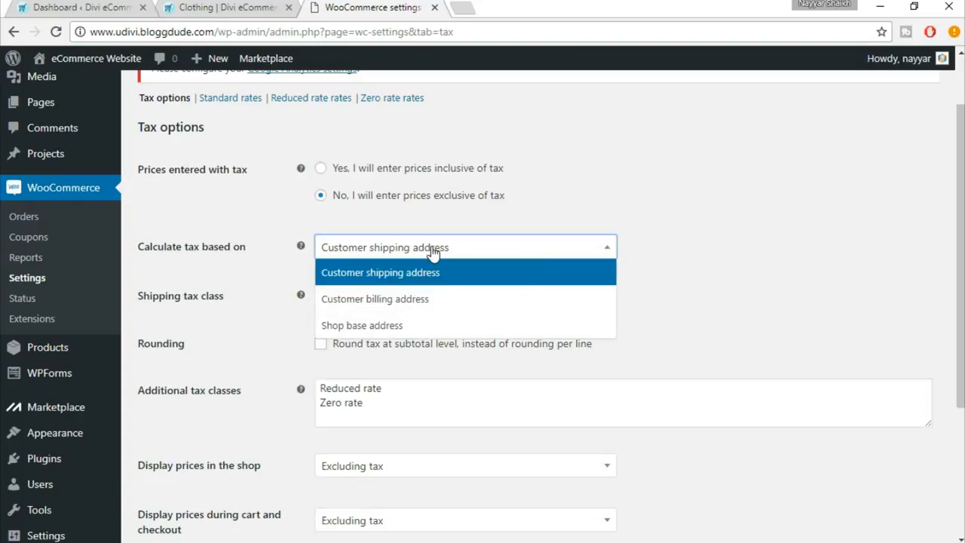
{"action": "mouse_move", "coordinate": [427, 285]}
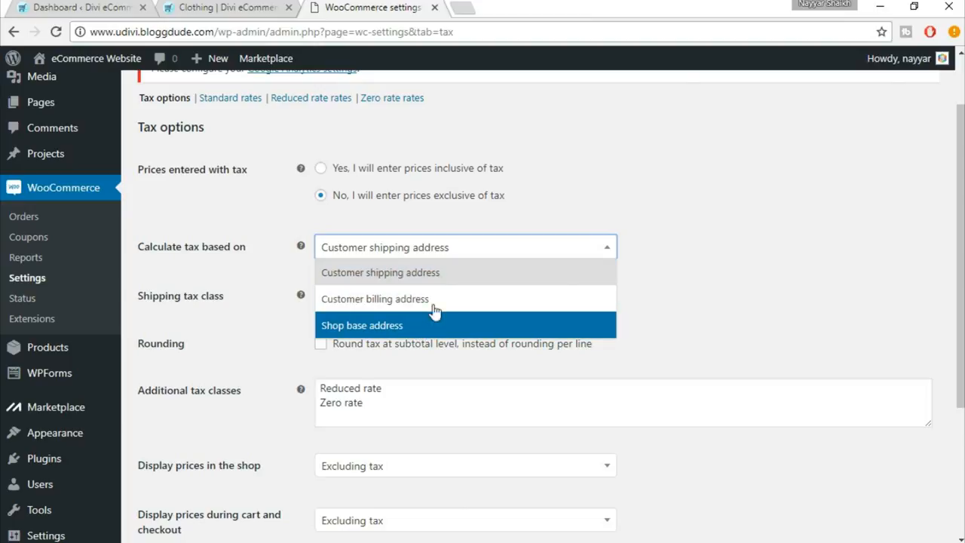
{"action": "left_click", "coordinate": [379, 272]}
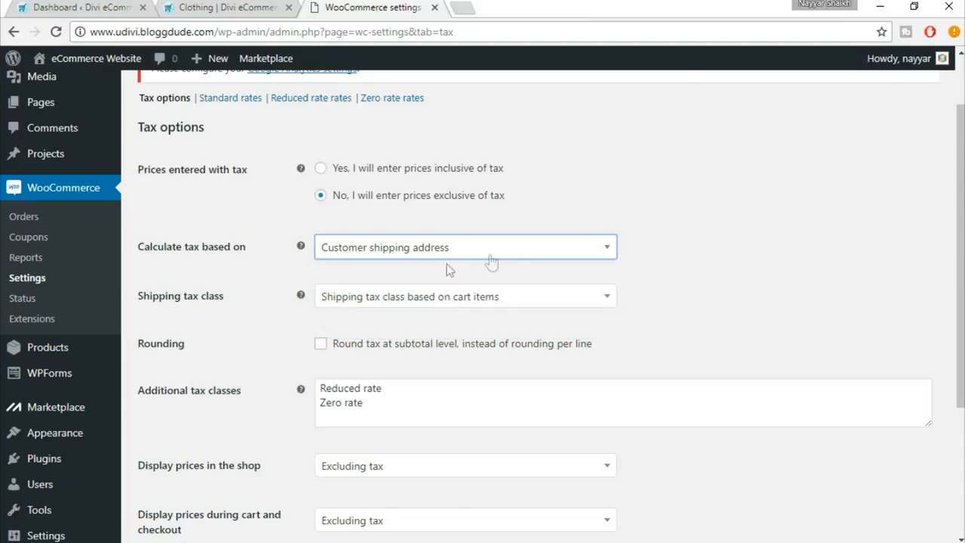
{"action": "scroll", "scroll_direction": "down", "scroll_amount": 3}
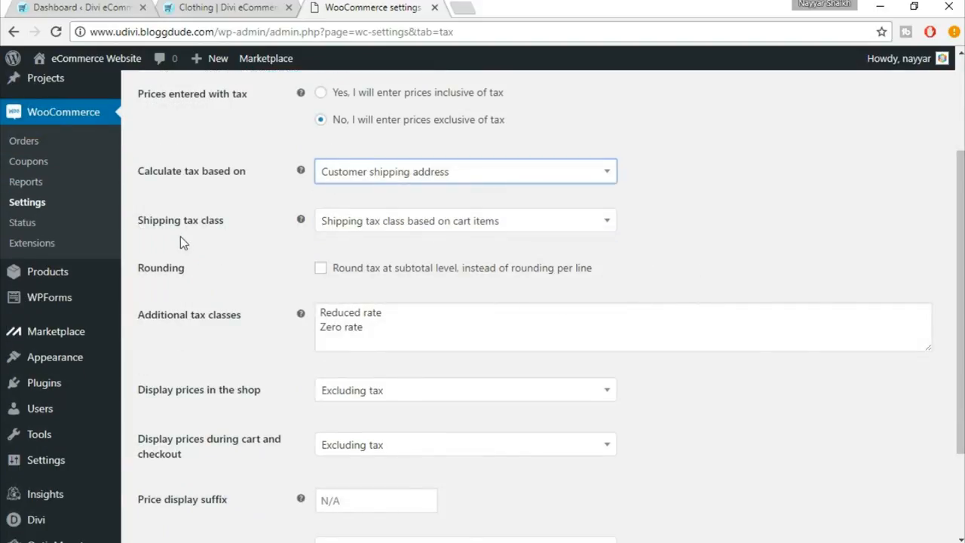
{"action": "left_click", "coordinate": [465, 220]}
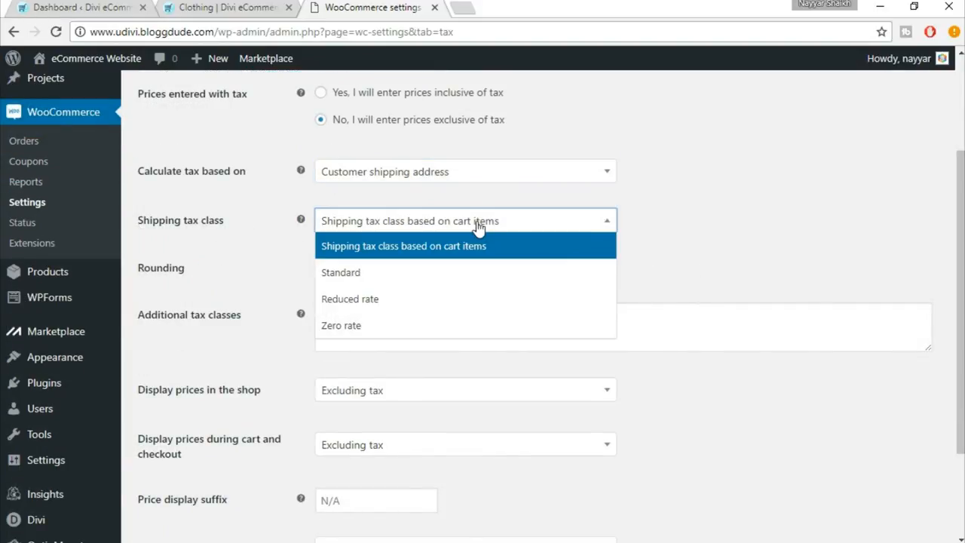
{"action": "mouse_move", "coordinate": [482, 260]}
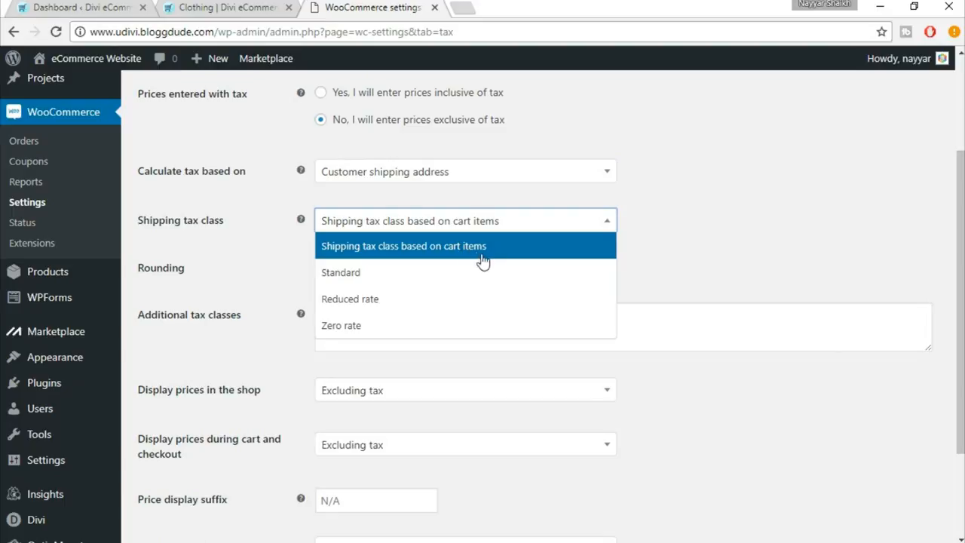
{"action": "left_click", "coordinate": [404, 245]}
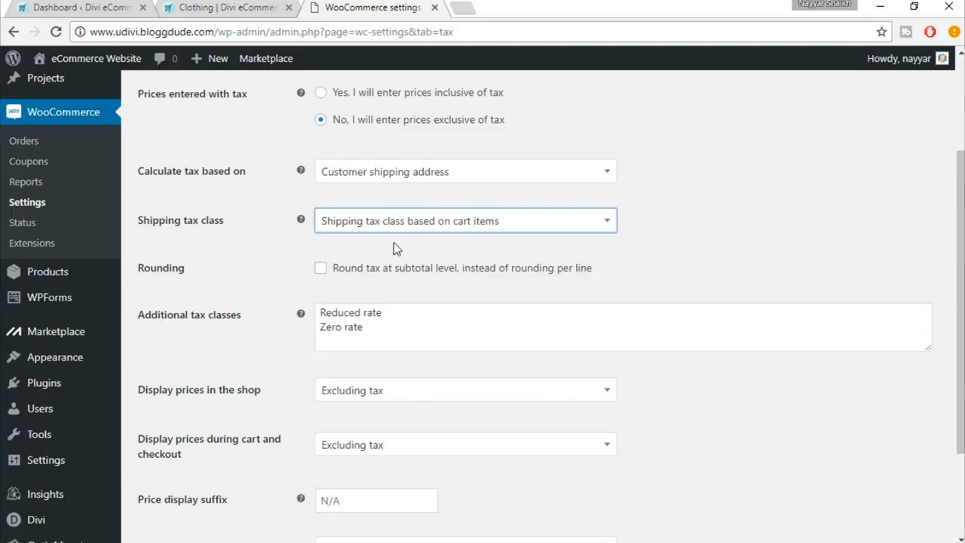
{"action": "left_click", "coordinate": [464, 220]}
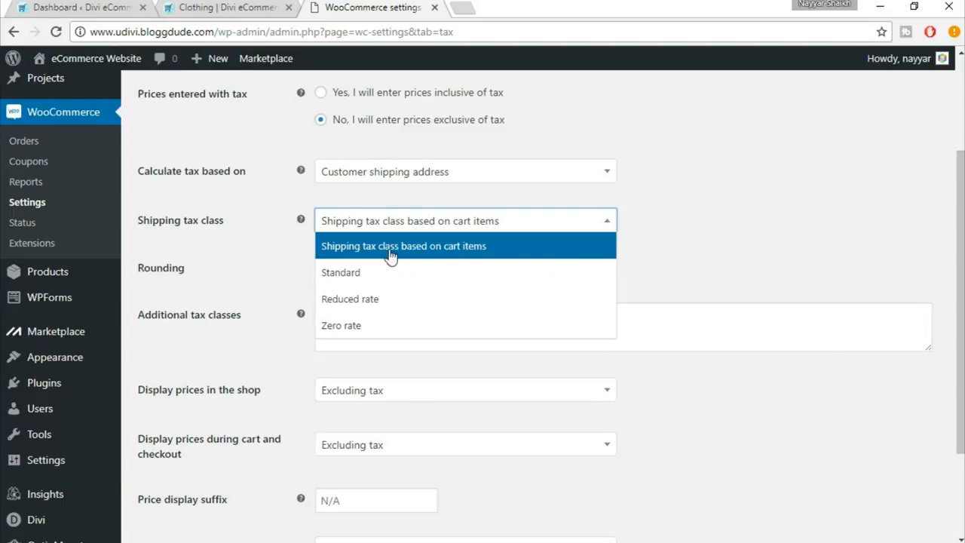
{"action": "mouse_move", "coordinate": [401, 257]}
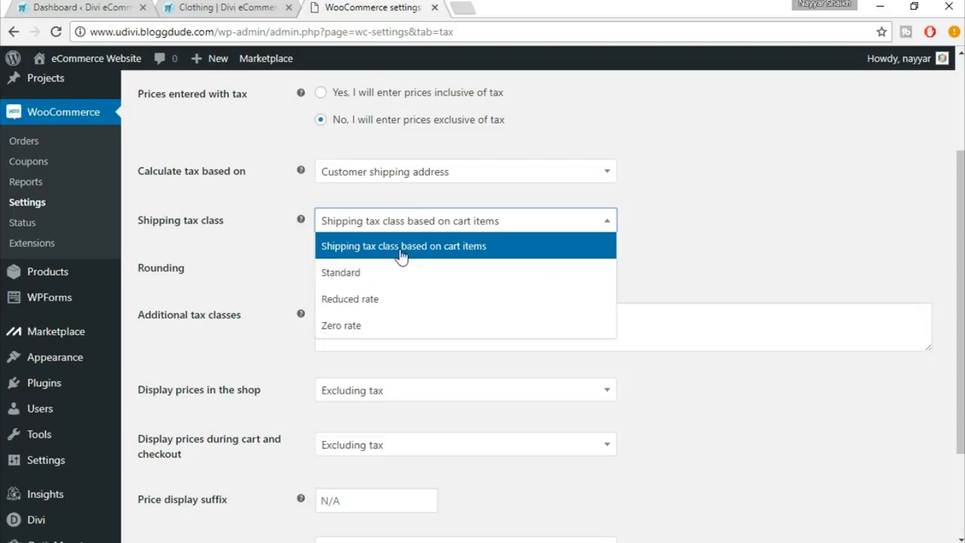
{"action": "left_click", "coordinate": [403, 246]}
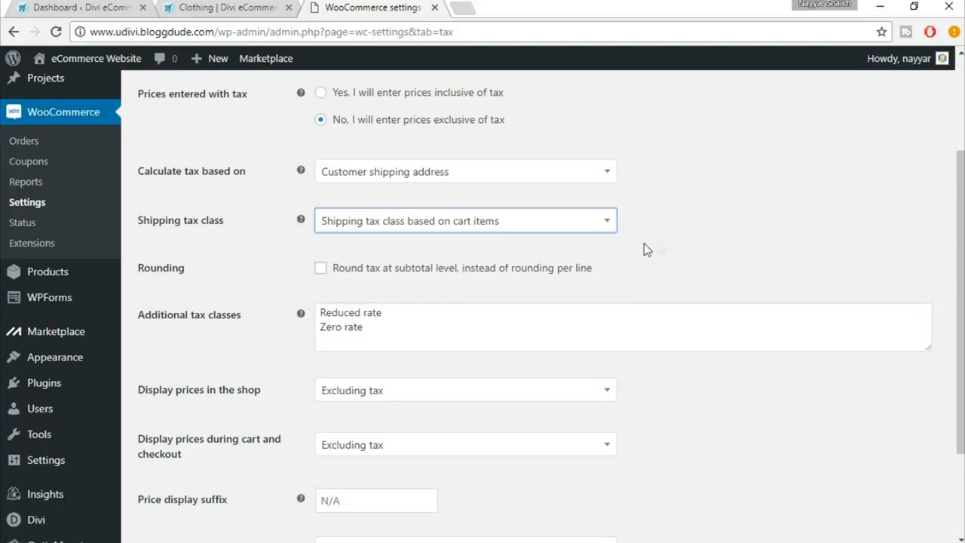
{"action": "mouse_move", "coordinate": [730, 247]}
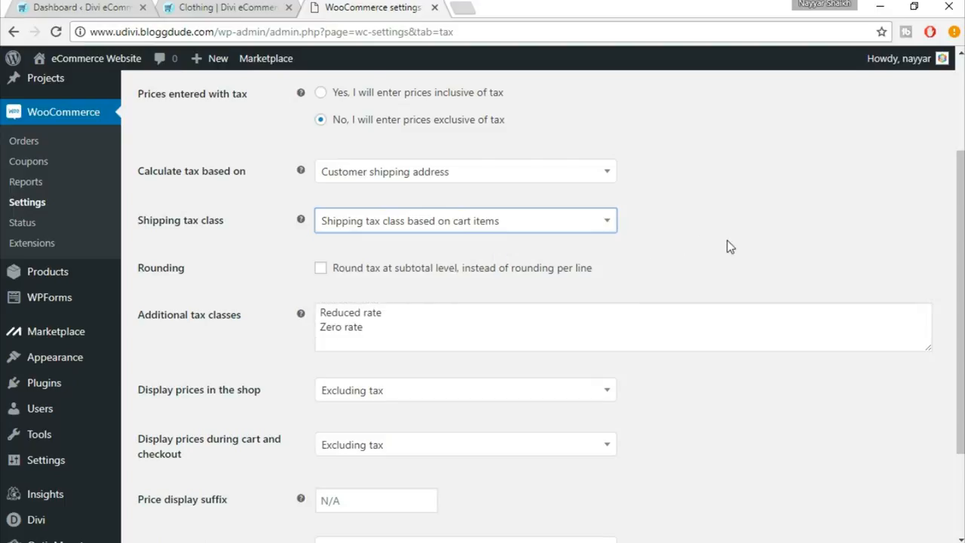
{"action": "scroll", "scroll_direction": "down", "scroll_amount": 3}
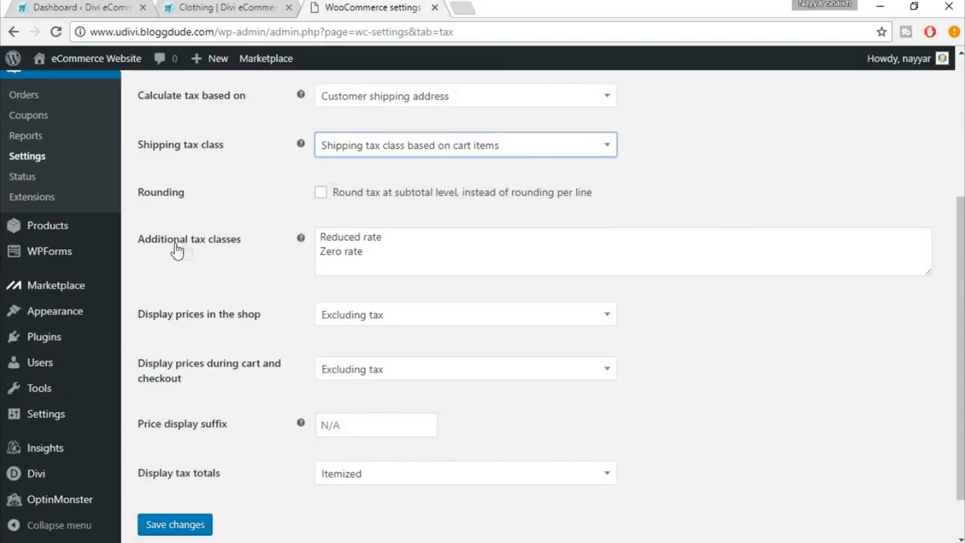
{"action": "mouse_move", "coordinate": [439, 291]}
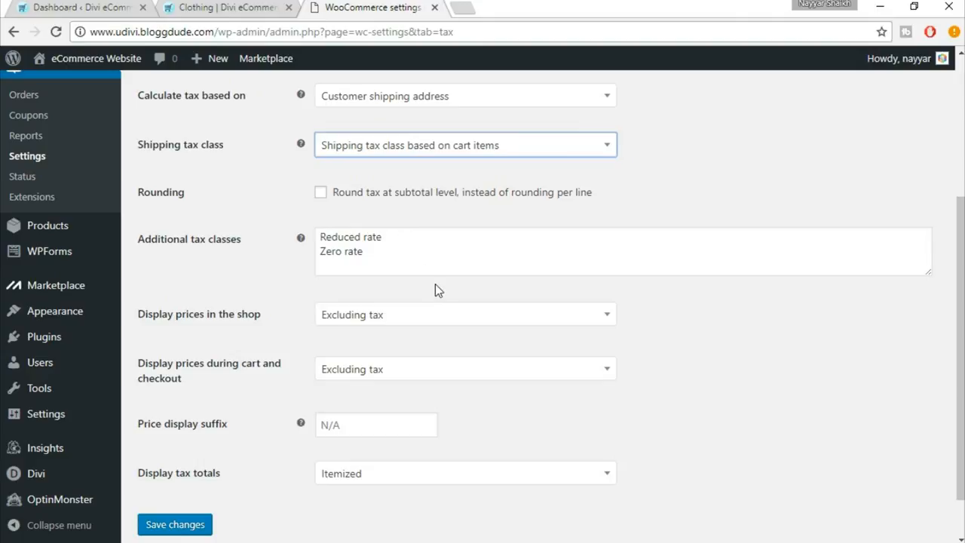
{"action": "mouse_move", "coordinate": [676, 304]}
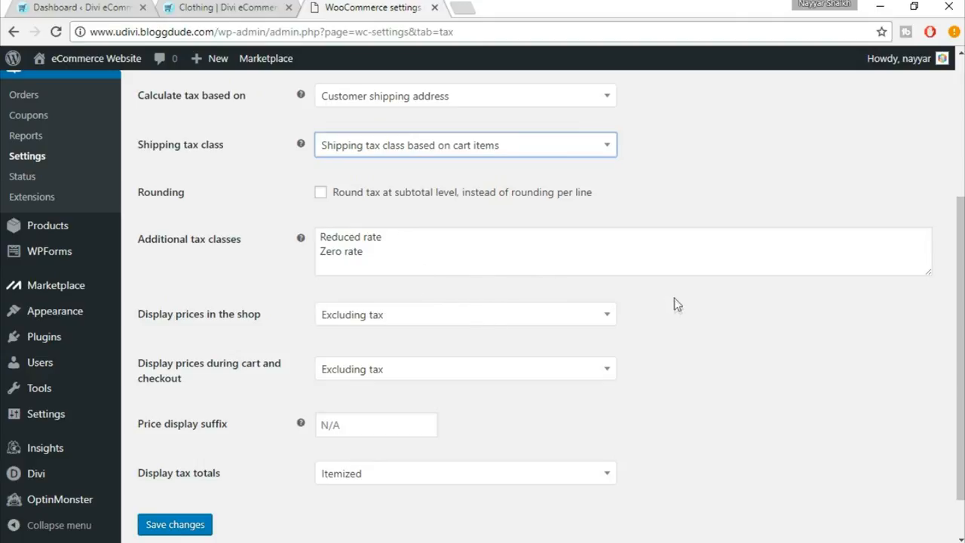
{"action": "scroll", "scroll_direction": "down", "scroll_amount": 3}
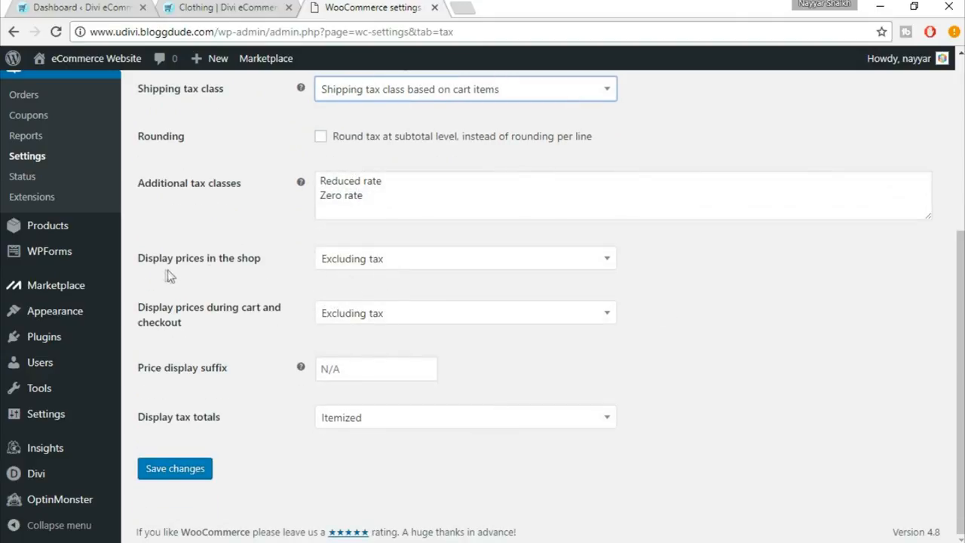
{"action": "mouse_move", "coordinate": [324, 277]}
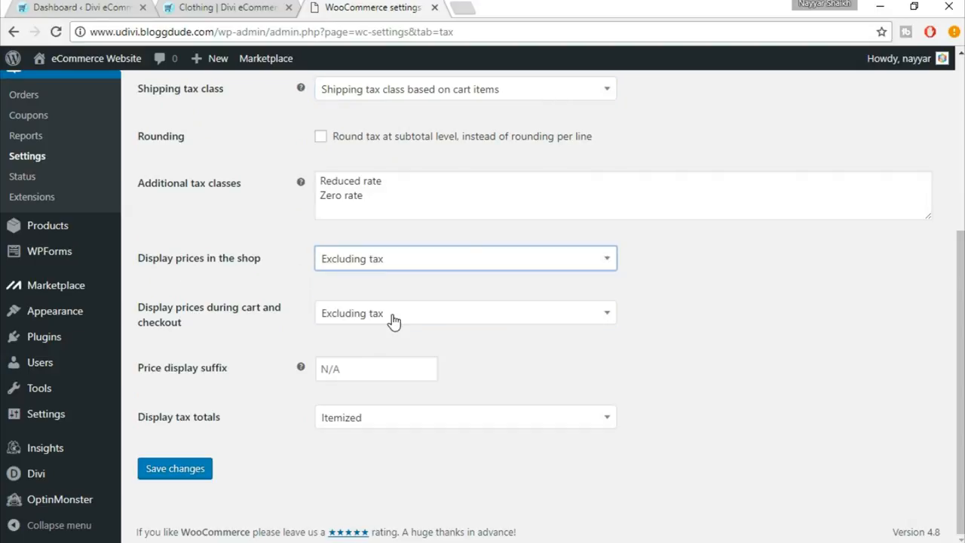
{"action": "left_click", "coordinate": [465, 313]}
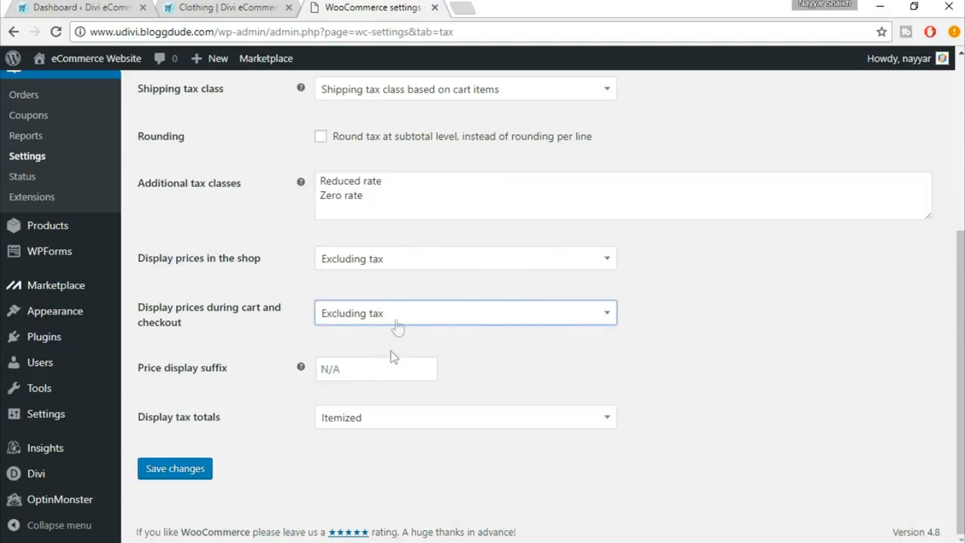
{"action": "mouse_move", "coordinate": [165, 429]}
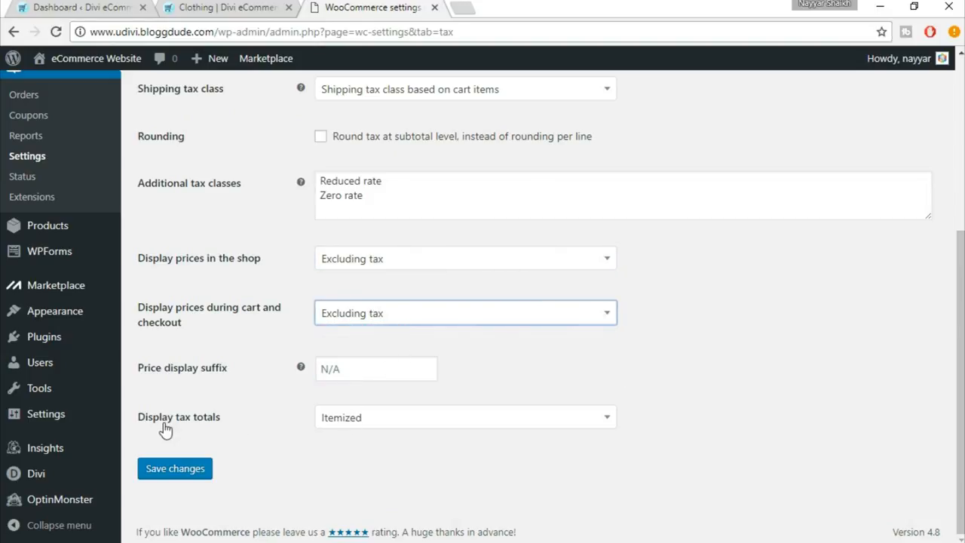
{"action": "left_click", "coordinate": [464, 417]}
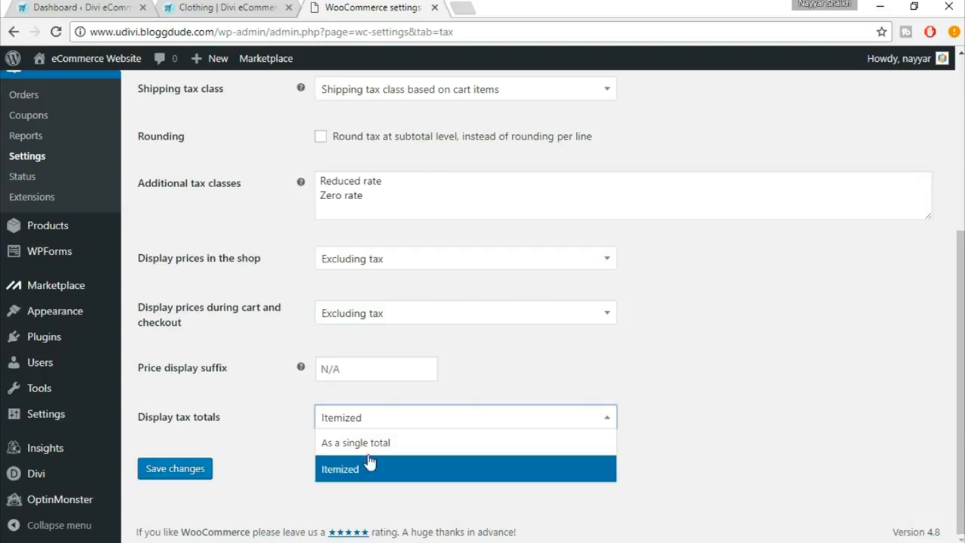
{"action": "mouse_move", "coordinate": [355, 442]}
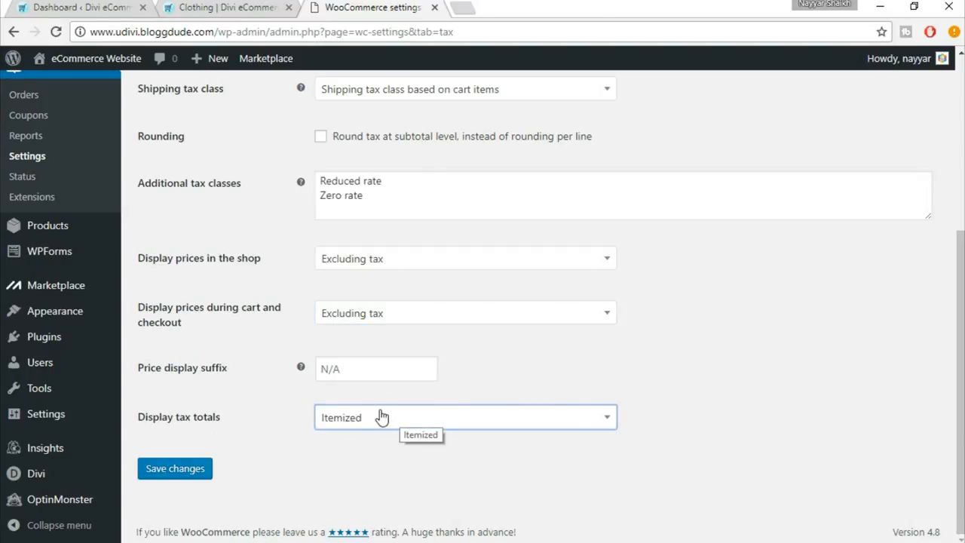
{"action": "left_click", "coordinate": [463, 416]}
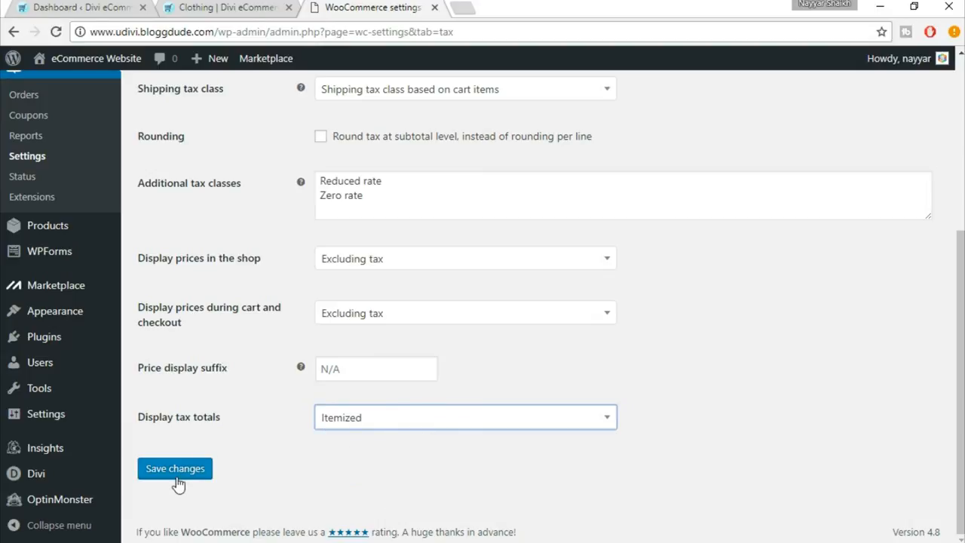
Step: Save the tax options and get the settings-saved confirmation
{"action": "left_click", "coordinate": [174, 468]}
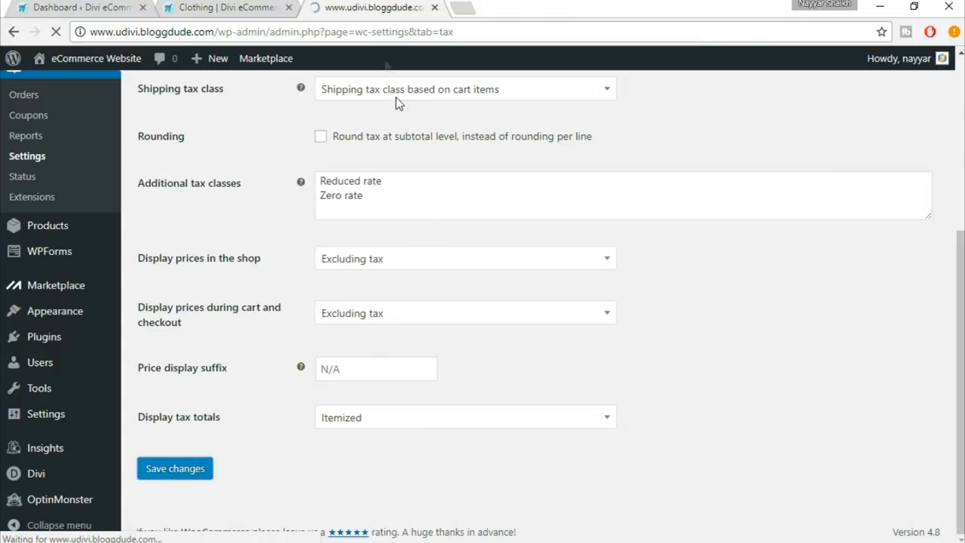
{"action": "left_click", "coordinate": [175, 468]}
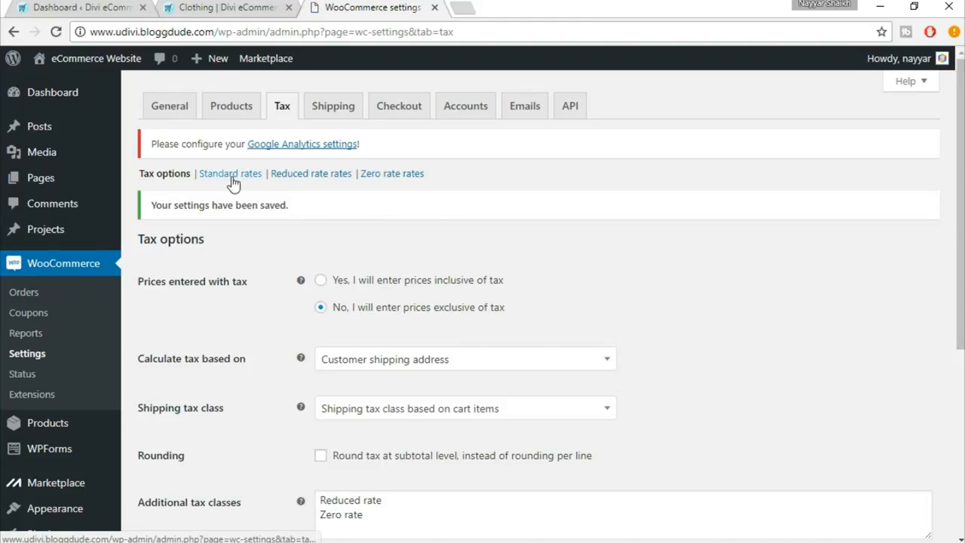
Step: Show the empty Standard tax rates table with no rates found
{"action": "left_click", "coordinate": [230, 172]}
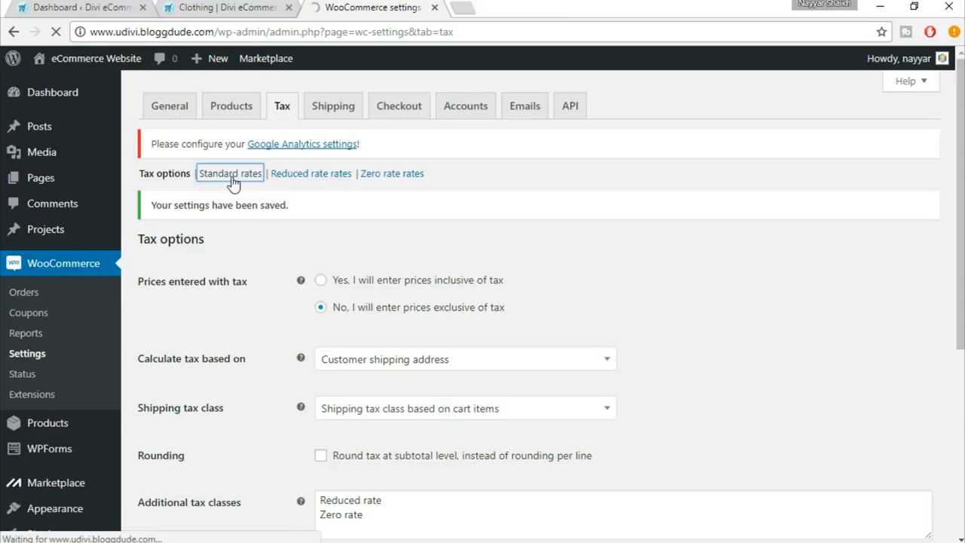
{"action": "left_click", "coordinate": [230, 172]}
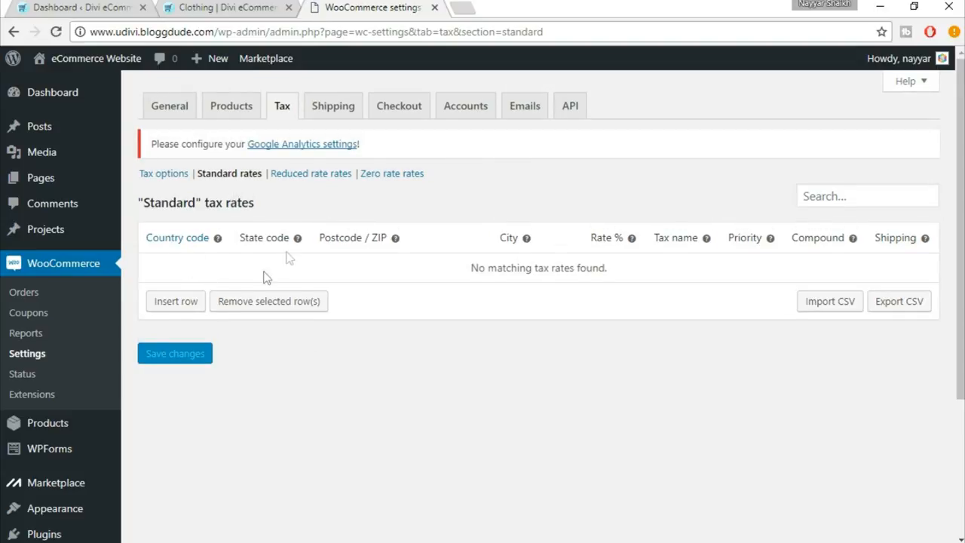
{"action": "mouse_move", "coordinate": [198, 293]}
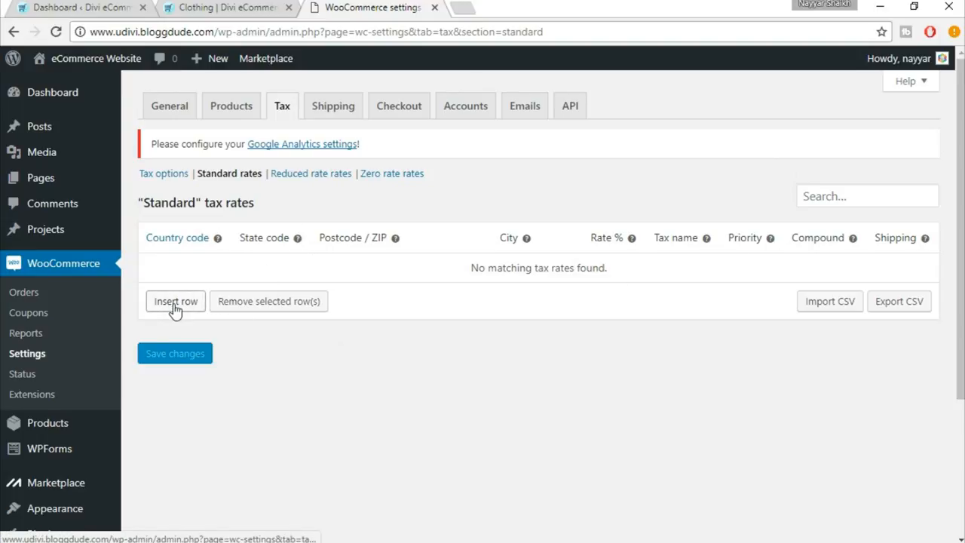
Step: Insert a new tax rate row with country code IN for India
{"action": "left_click", "coordinate": [175, 301]}
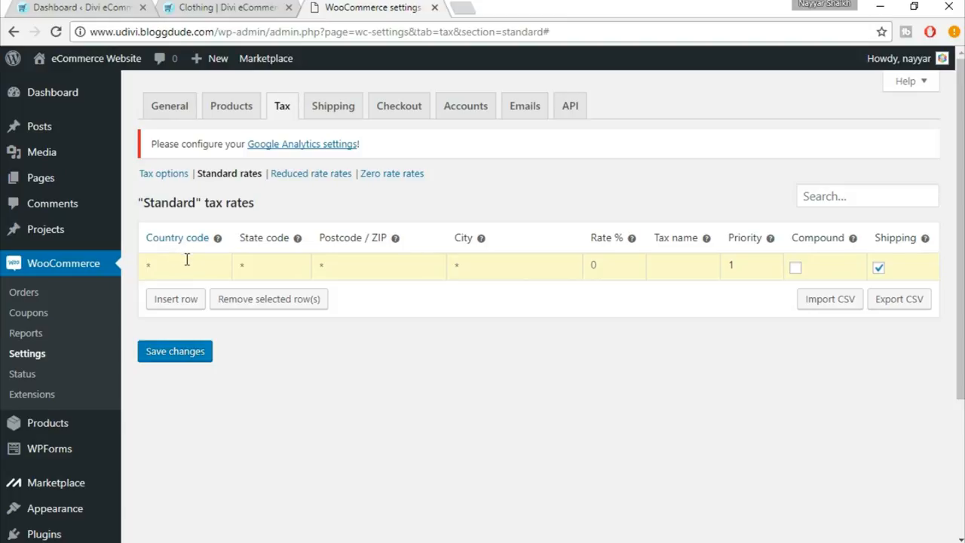
{"action": "type", "text": "IN"}
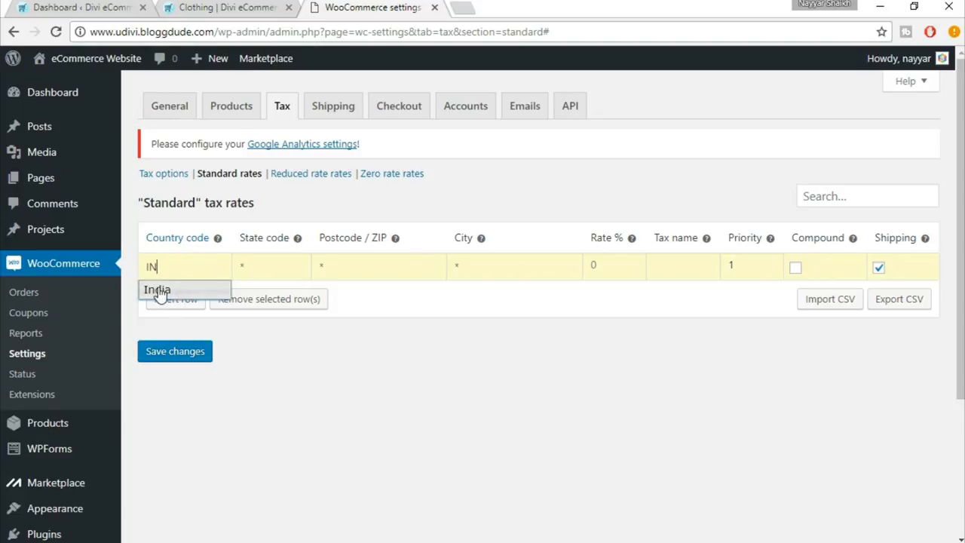
{"action": "left_click", "coordinate": [272, 266]}
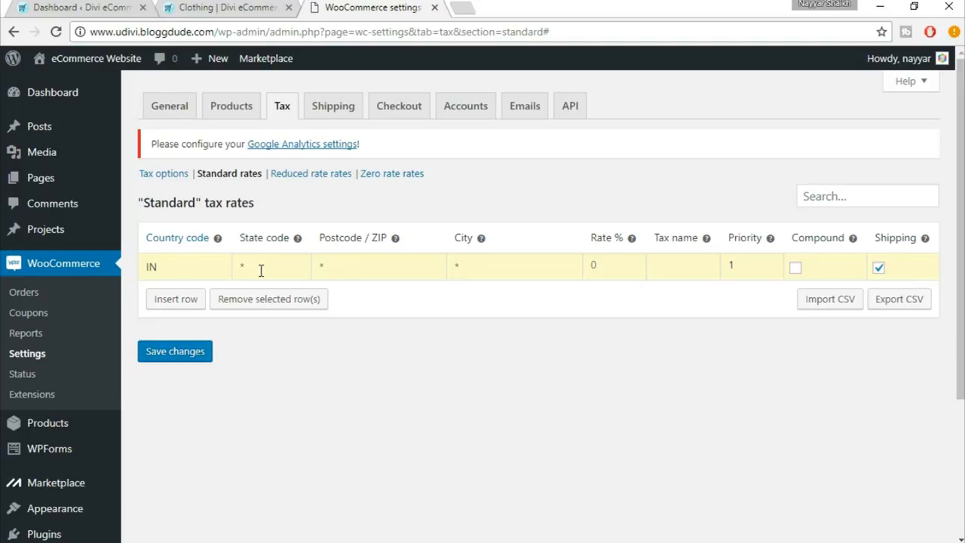
{"action": "left_click", "coordinate": [184, 266]}
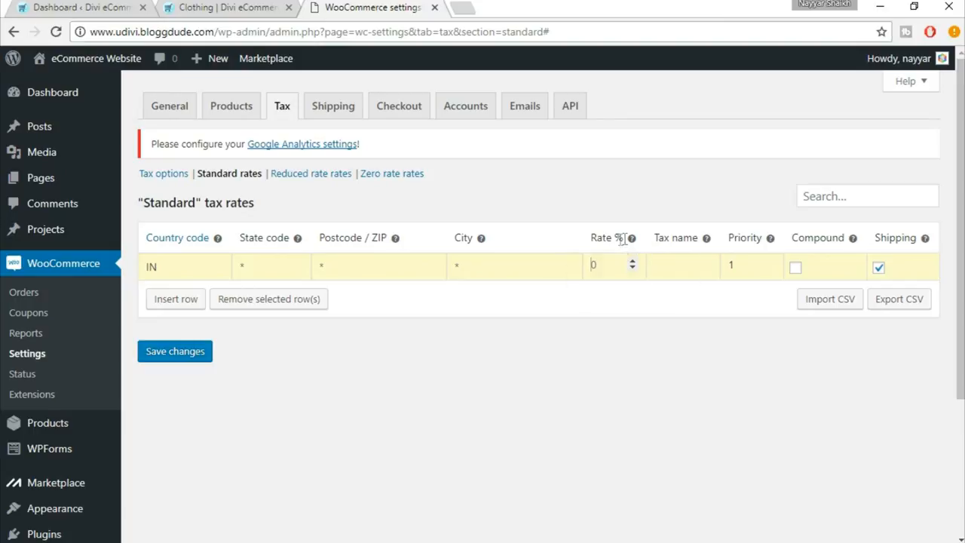
Step: Give the India row a 12% rate and the tax name CGST
{"action": "left_click", "coordinate": [610, 264]}
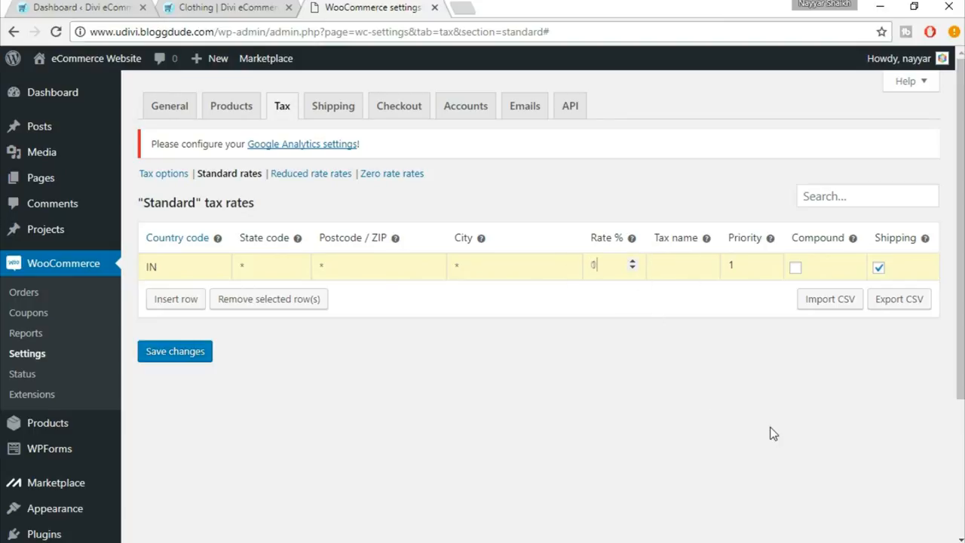
{"action": "type", "text": "12"}
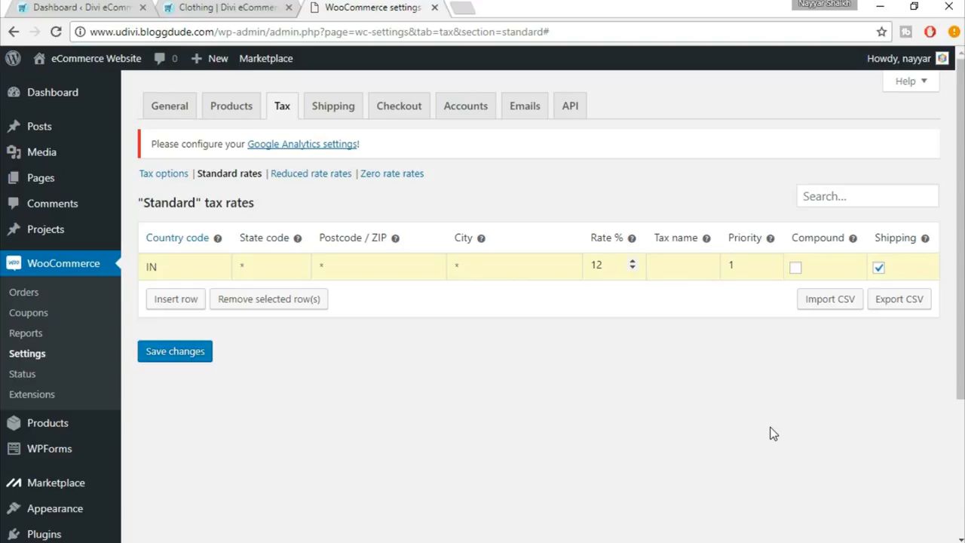
{"action": "left_click", "coordinate": [603, 265]}
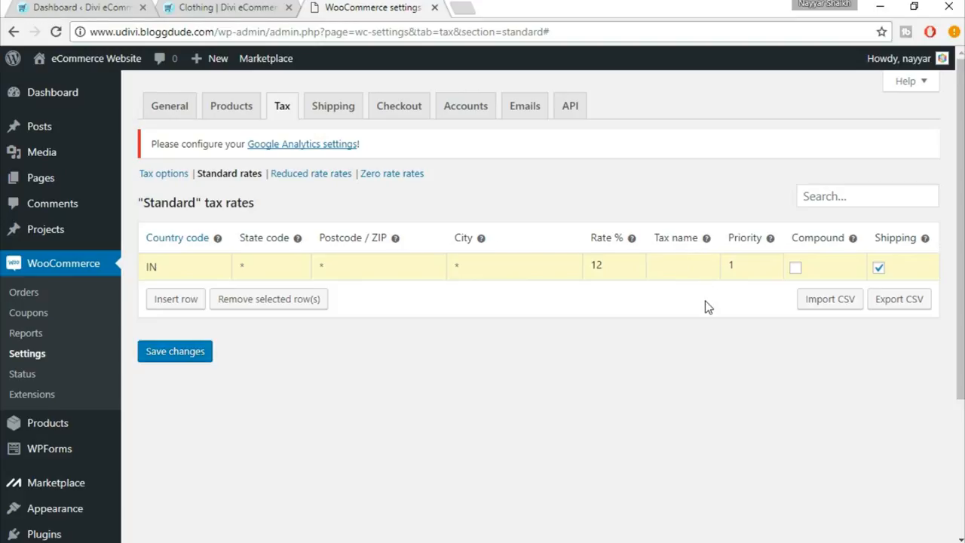
{"action": "type", "text": "CGST"}
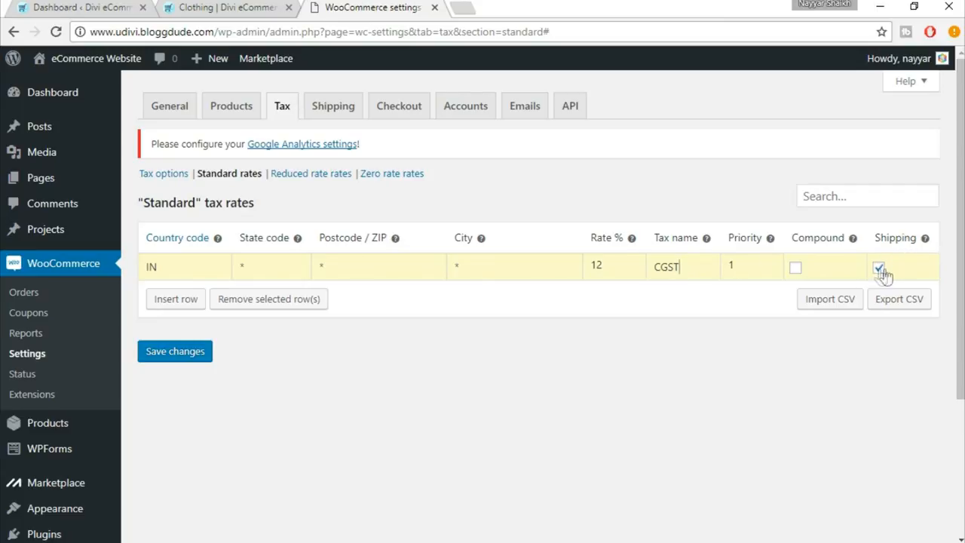
Step: Insert a second row with country code IN and state code MH
{"action": "left_click", "coordinate": [878, 266]}
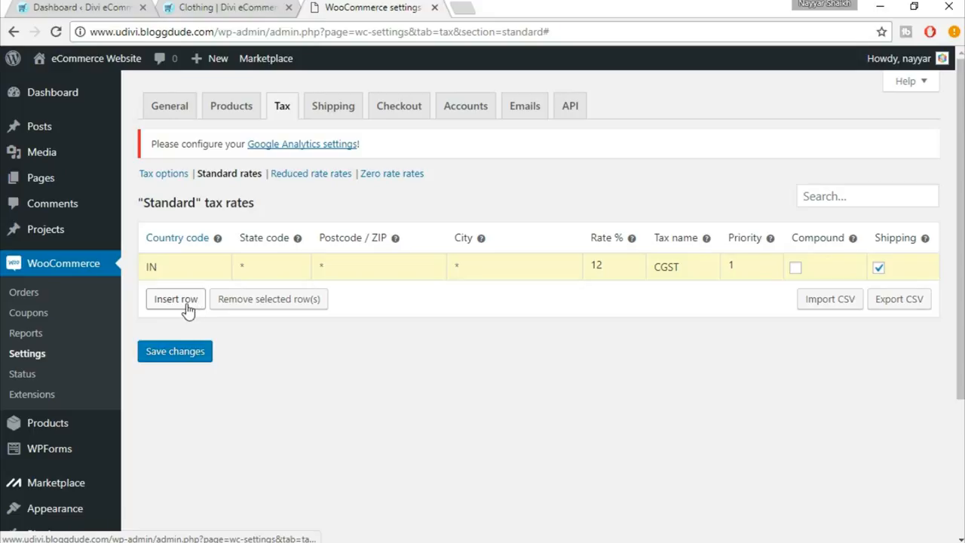
{"action": "left_click", "coordinate": [175, 298]}
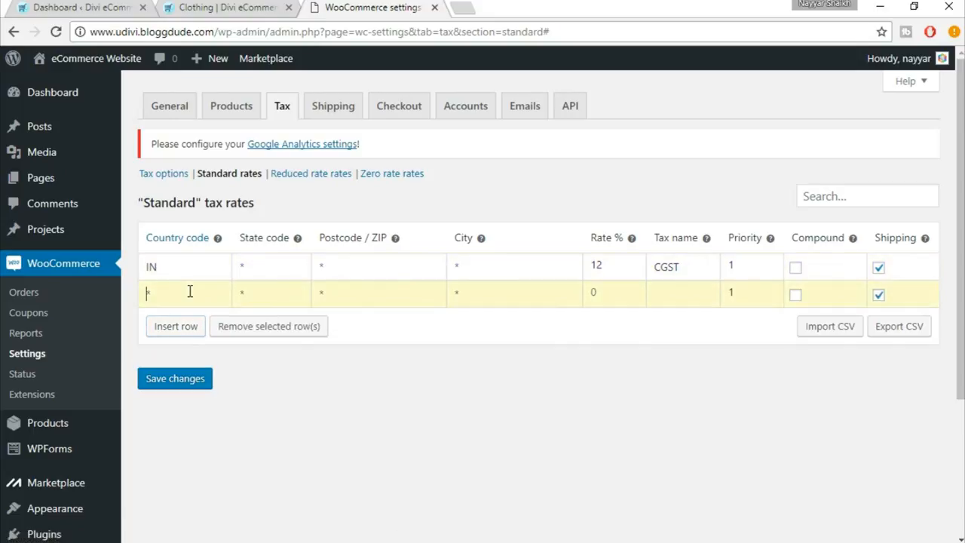
{"action": "type", "text": "IN"}
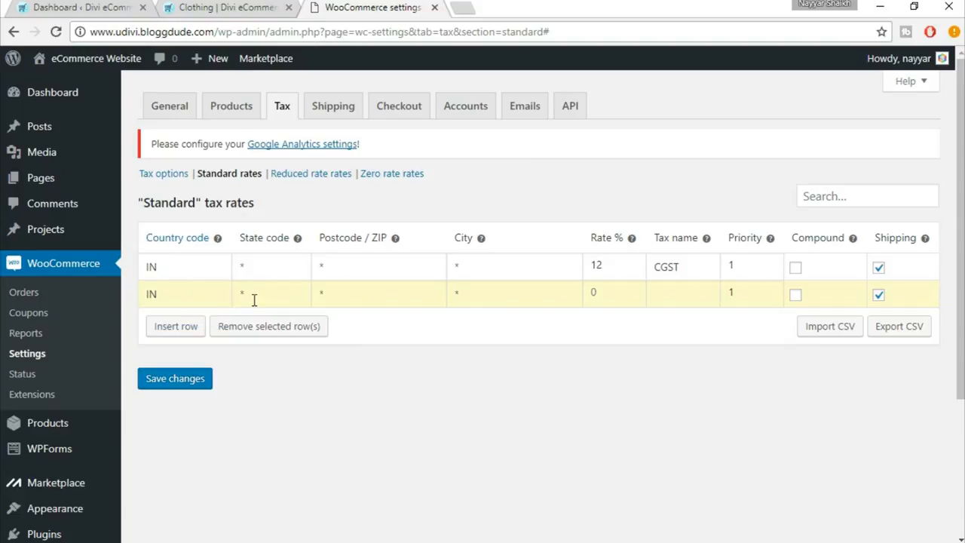
{"action": "type", "text": "MH"}
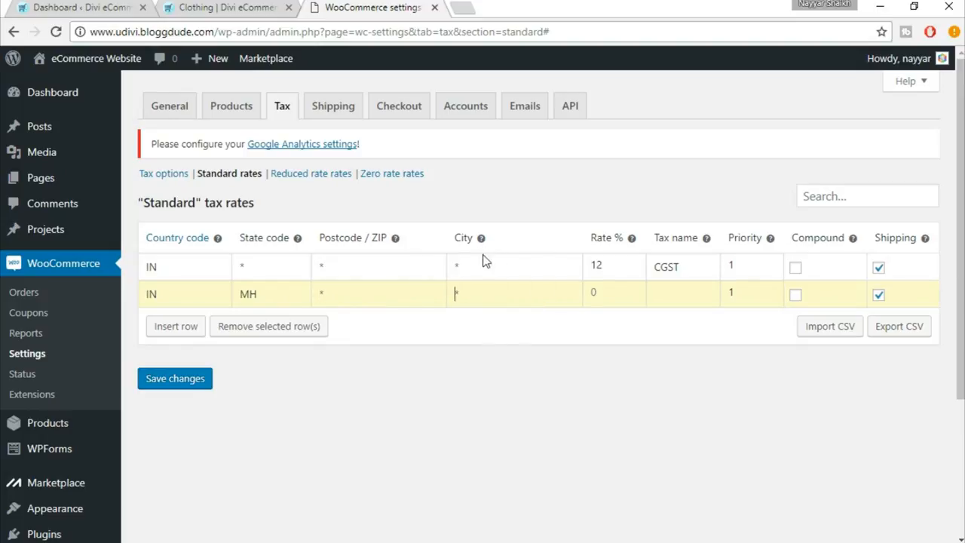
{"action": "mouse_move", "coordinate": [504, 330]}
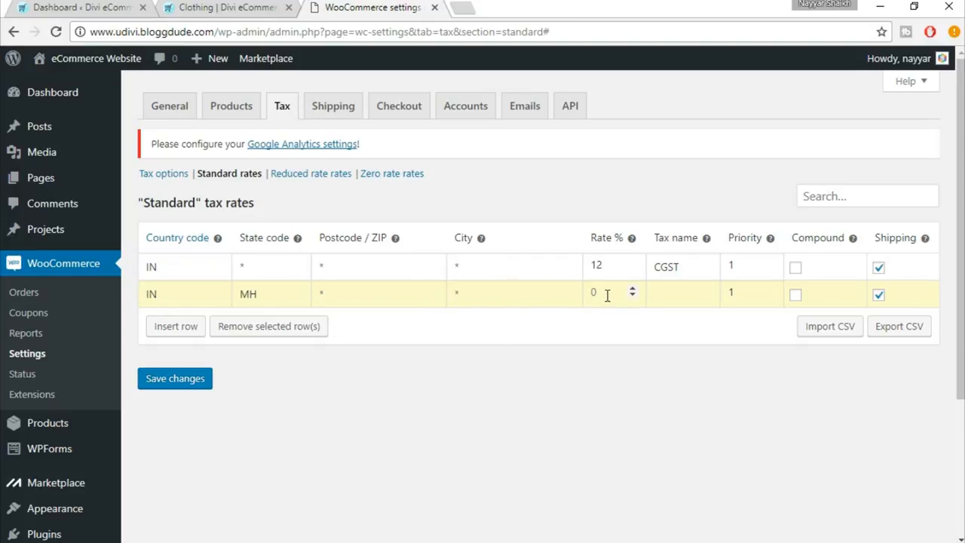
Step: Give the MH row a 12% rate named SGST and start editing its priority
{"action": "type", "text": "12"}
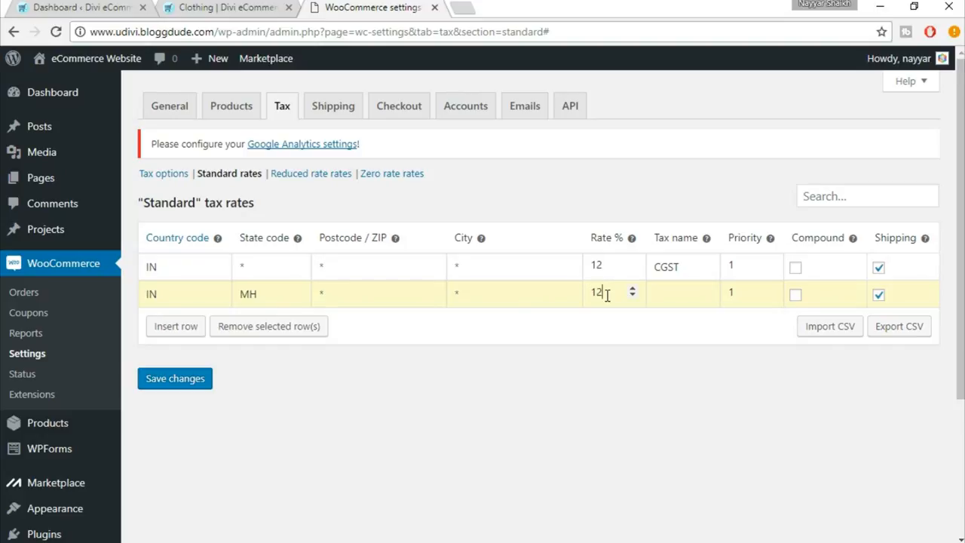
{"action": "left_click", "coordinate": [682, 293]}
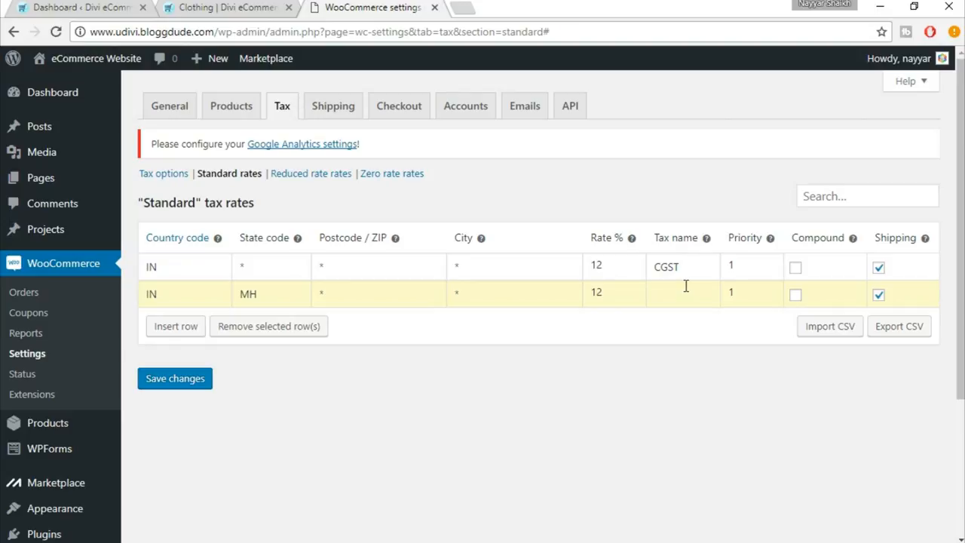
{"action": "type", "text": "s"}
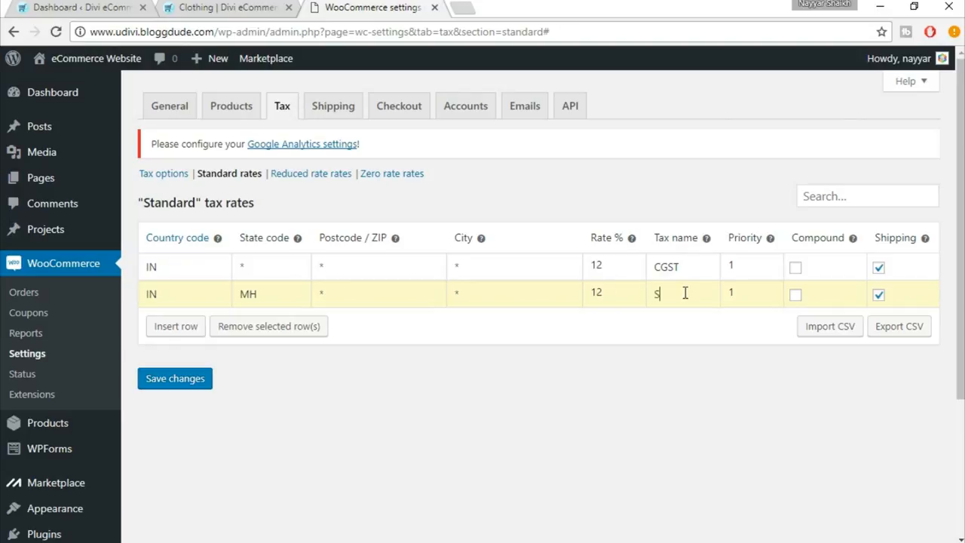
{"action": "type", "text": "GST"}
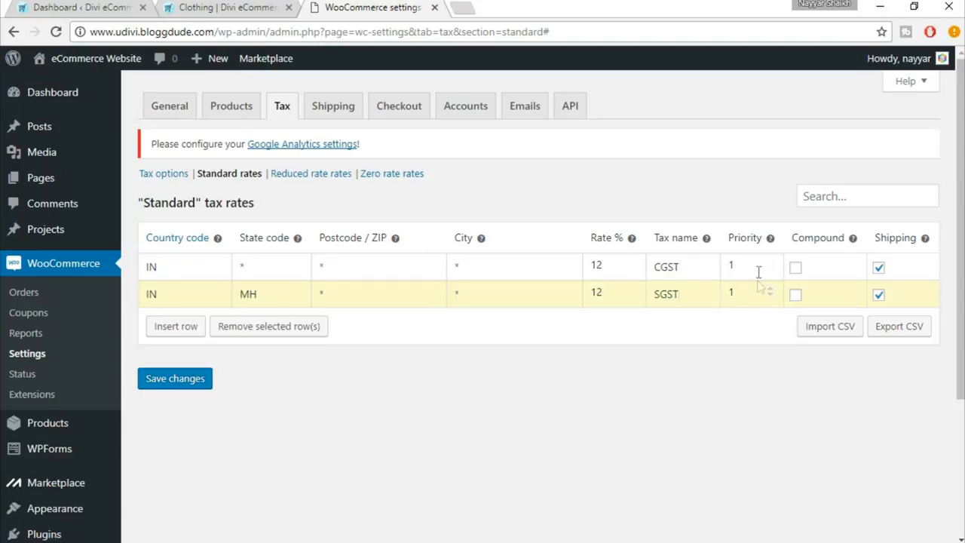
{"action": "left_click", "coordinate": [768, 290]}
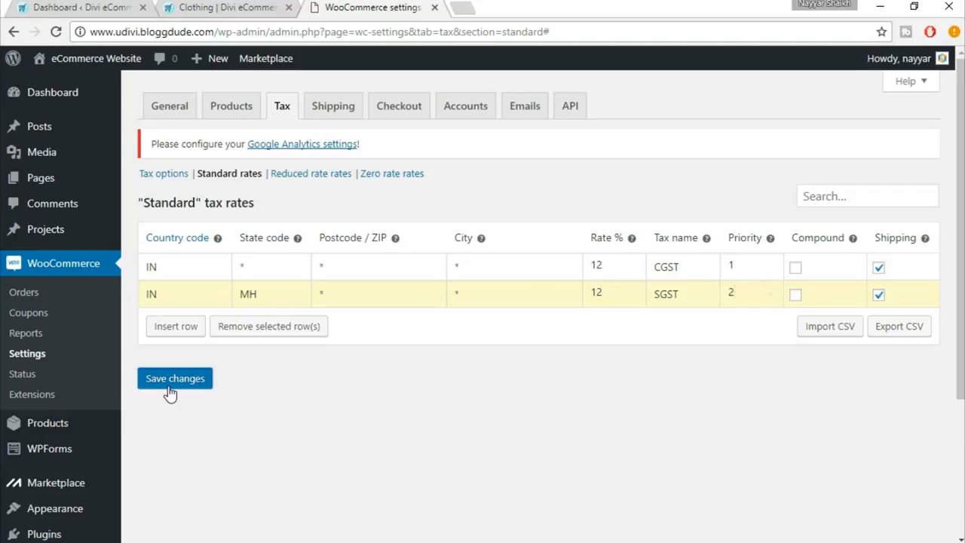
Step: Save both 12% tax rates (CGST and SGST) and switch to the storefront
{"action": "left_click", "coordinate": [174, 377]}
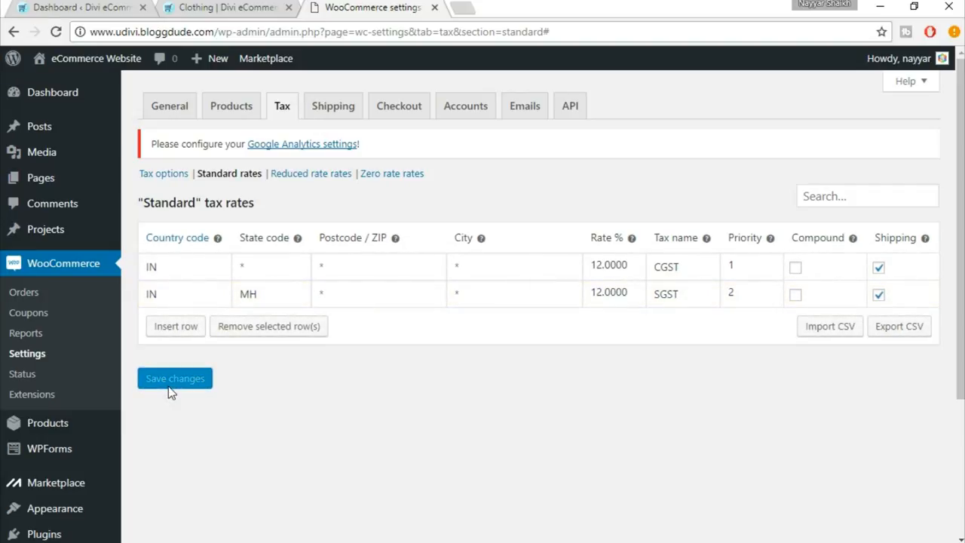
{"action": "mouse_move", "coordinate": [681, 359]}
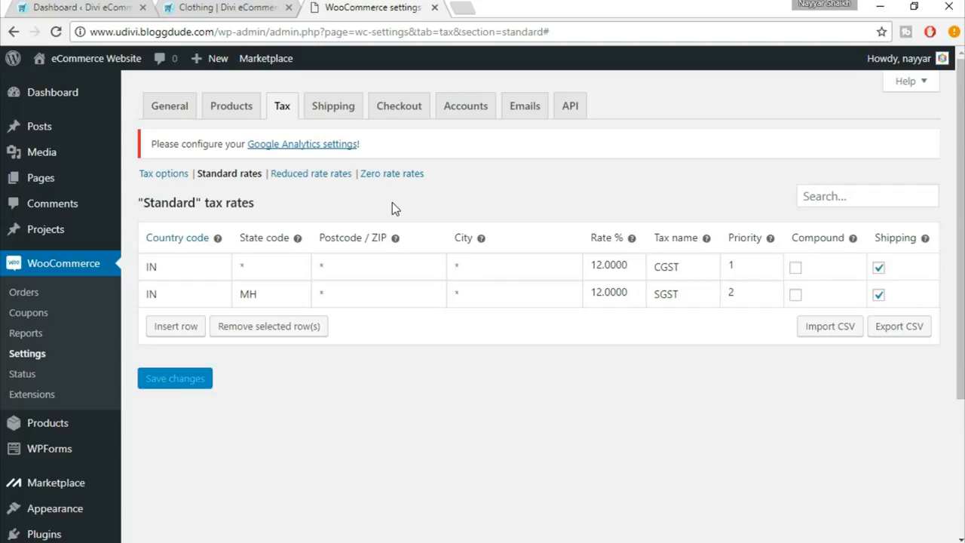
{"action": "left_click", "coordinate": [227, 7]}
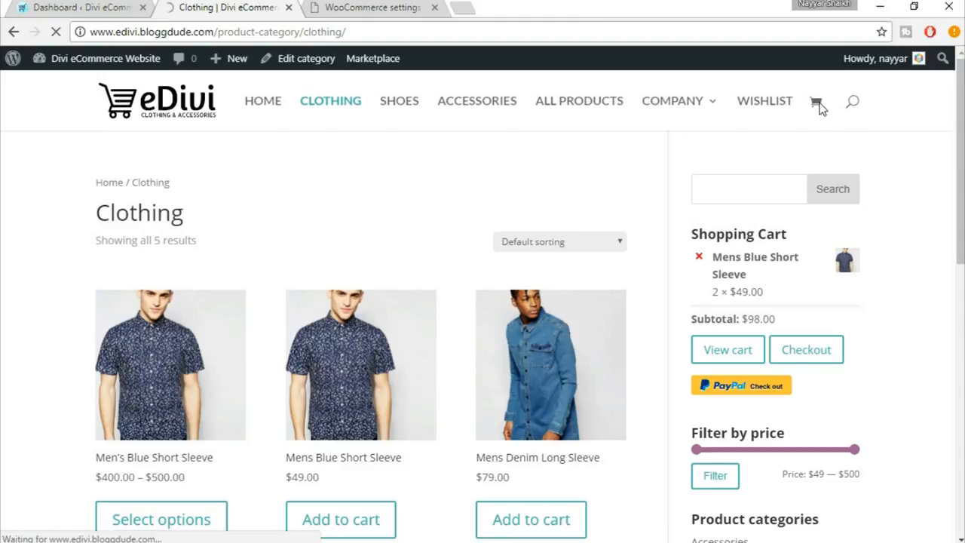
Step: View the cart totals and highlight the flat shipping amount
{"action": "left_click", "coordinate": [726, 349]}
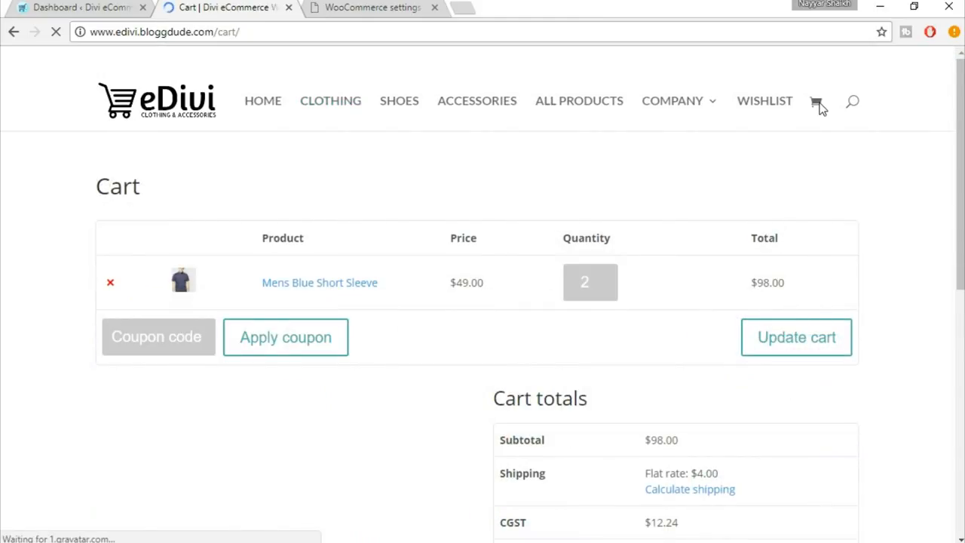
{"action": "left_click", "coordinate": [796, 336]}
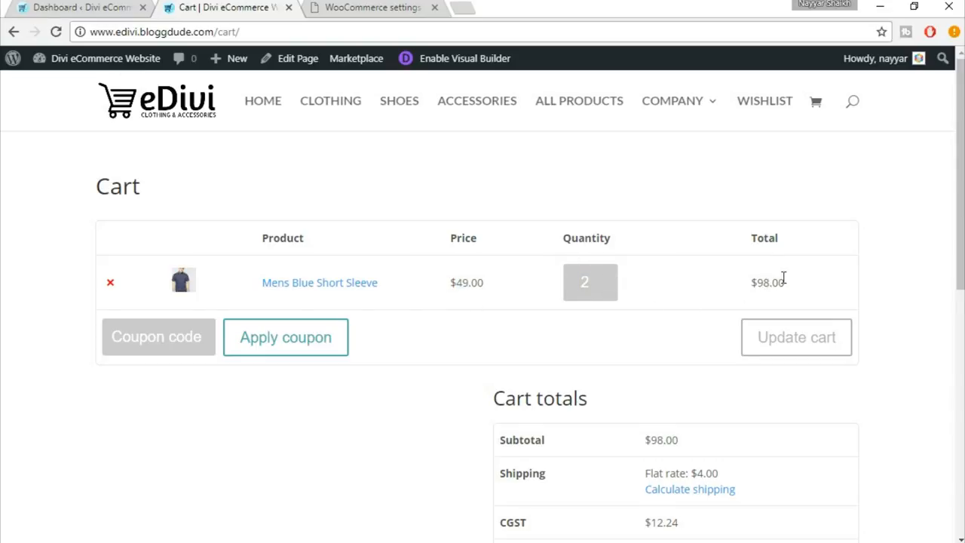
{"action": "scroll", "scroll_direction": "down", "scroll_amount": 3}
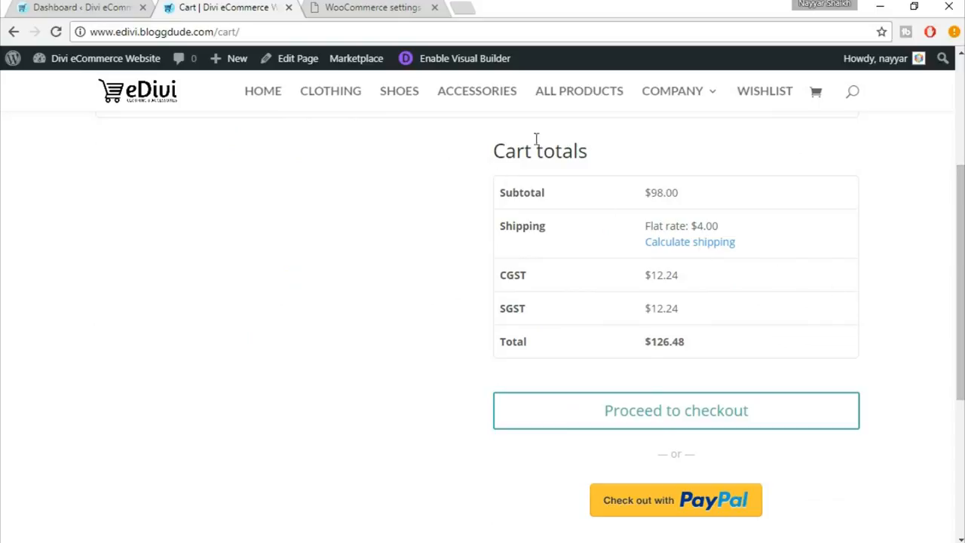
{"action": "mouse_move", "coordinate": [639, 199]}
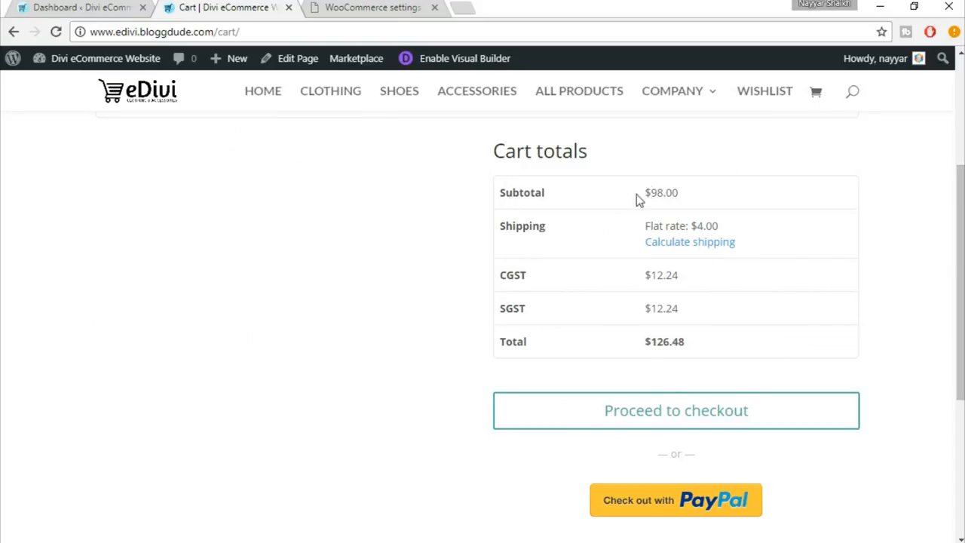
{"action": "double_click", "coordinate": [655, 192]}
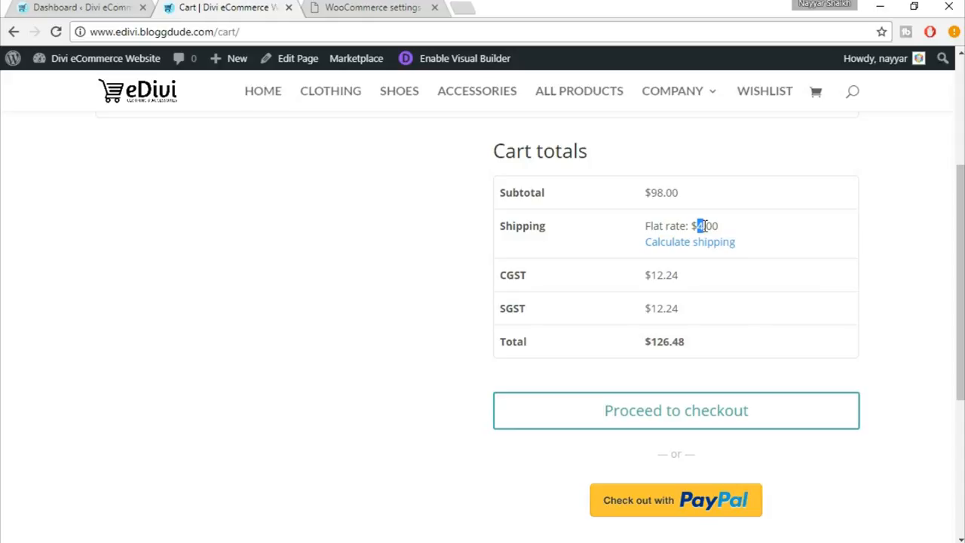
{"action": "mouse_move", "coordinate": [535, 284]}
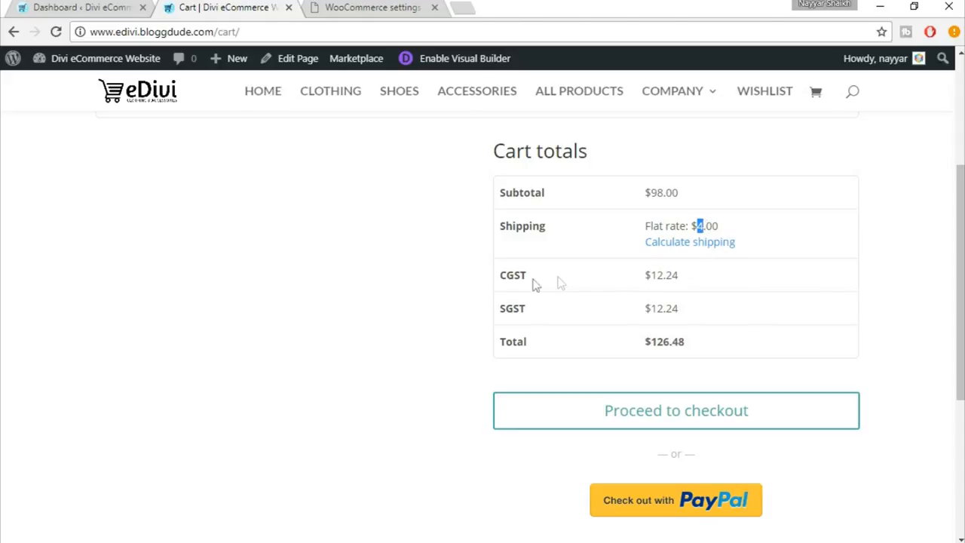
{"action": "mouse_move", "coordinate": [501, 278]}
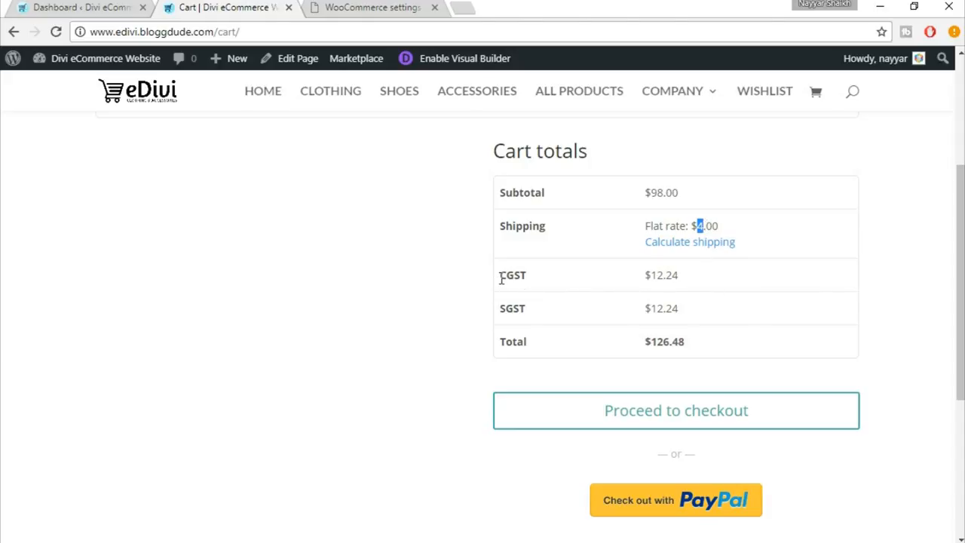
Step: Highlight the CGST and SGST lines at $12.24 each and the $126.48 order total
{"action": "double_click", "coordinate": [513, 274]}
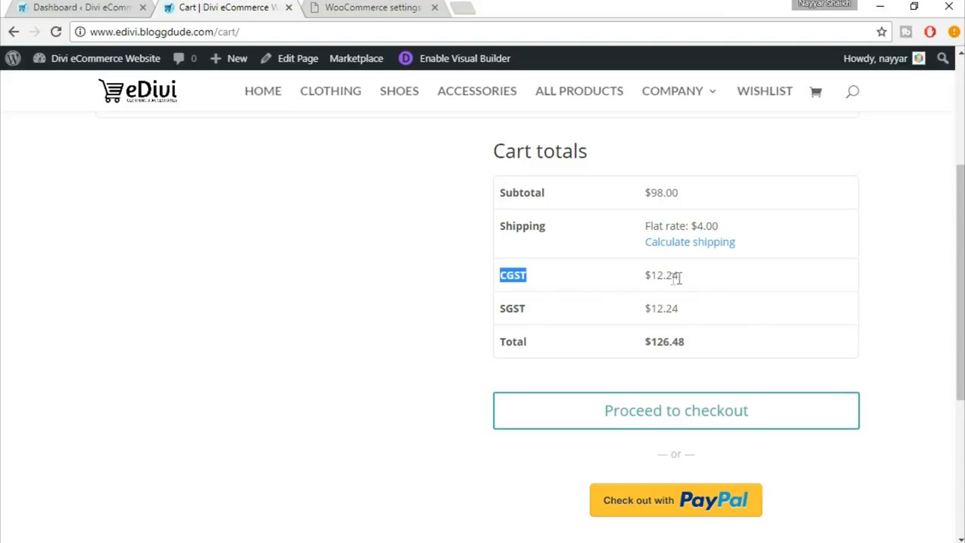
{"action": "mouse_move", "coordinate": [497, 318]}
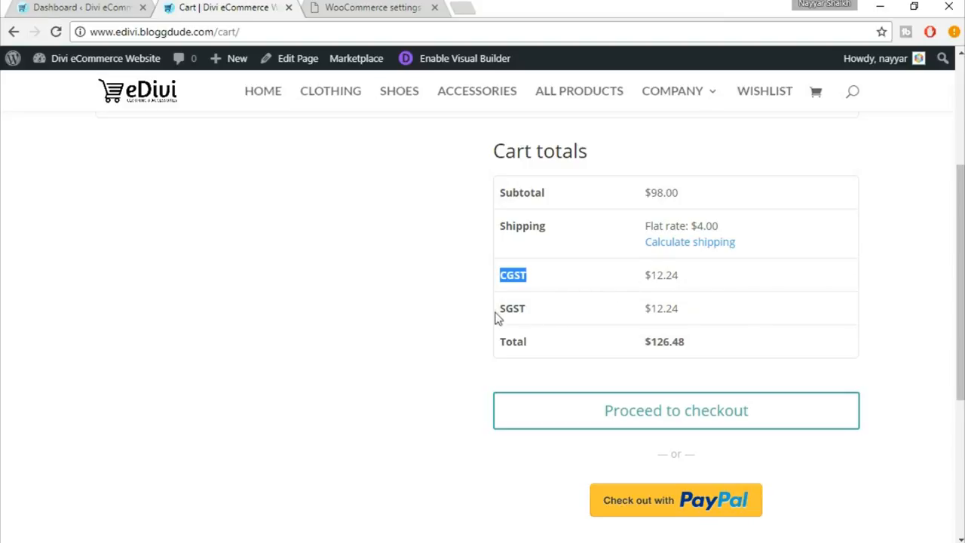
{"action": "double_click", "coordinate": [512, 308]}
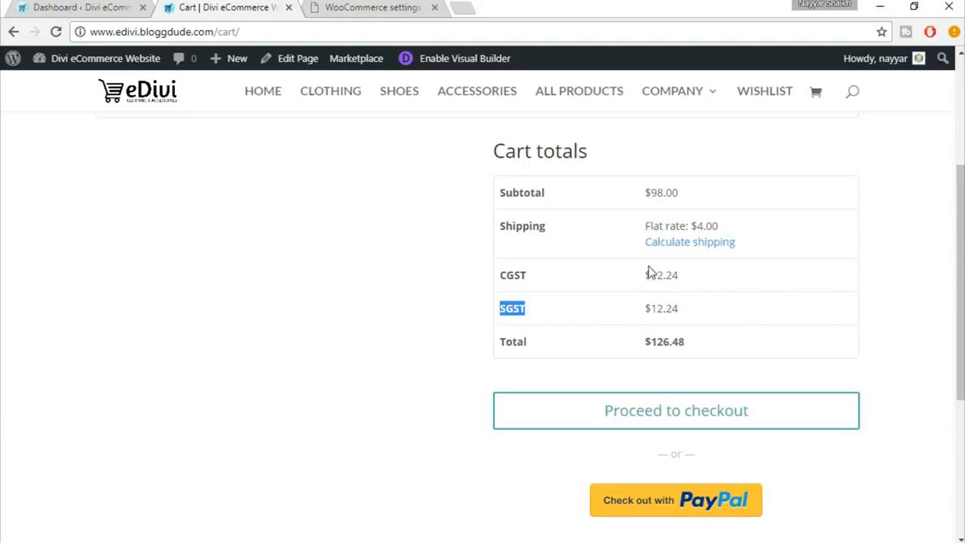
{"action": "mouse_move", "coordinate": [650, 292]}
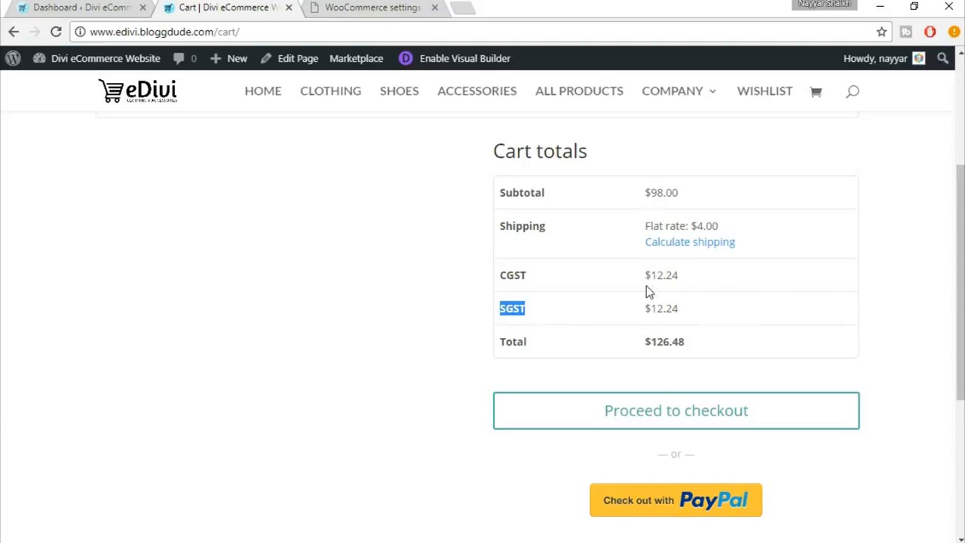
{"action": "mouse_move", "coordinate": [656, 290]}
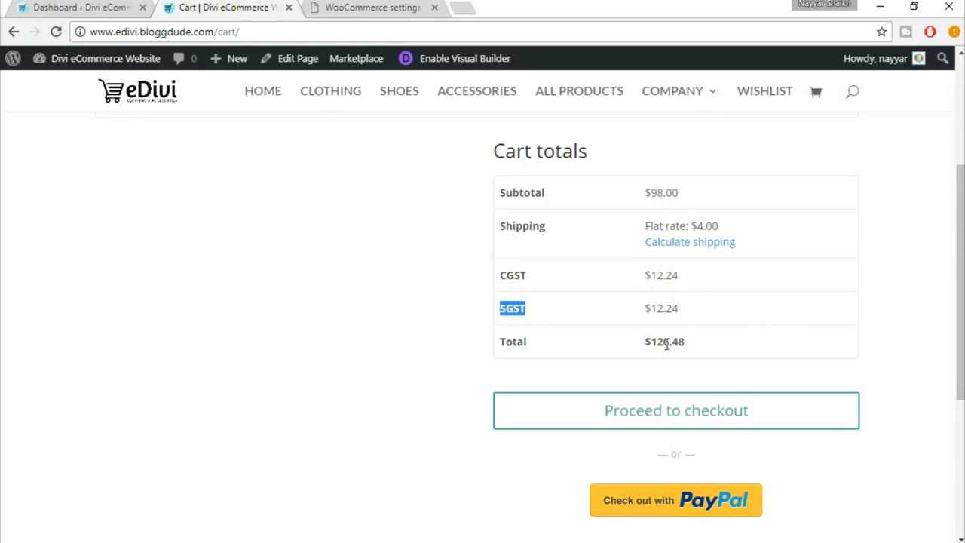
{"action": "double_click", "coordinate": [513, 340]}
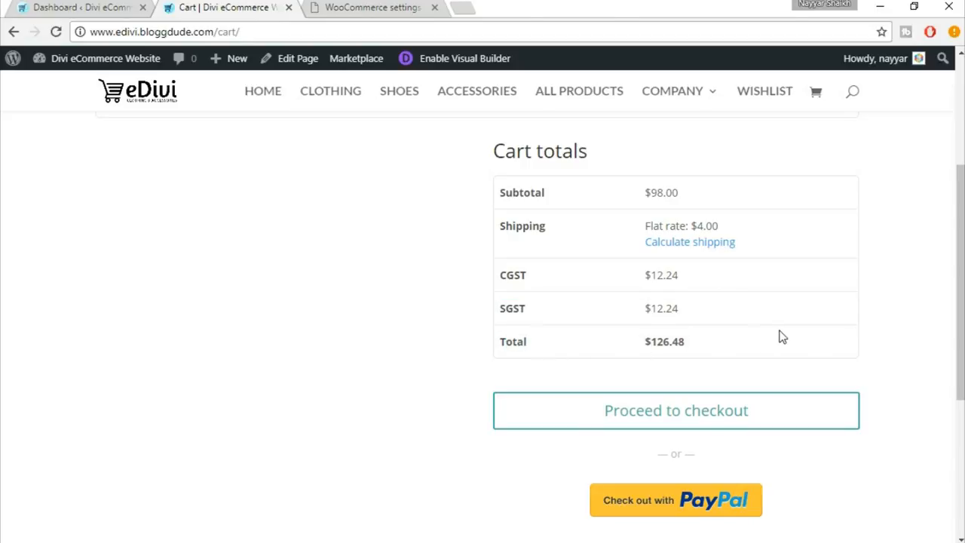
{"action": "mouse_move", "coordinate": [689, 230]}
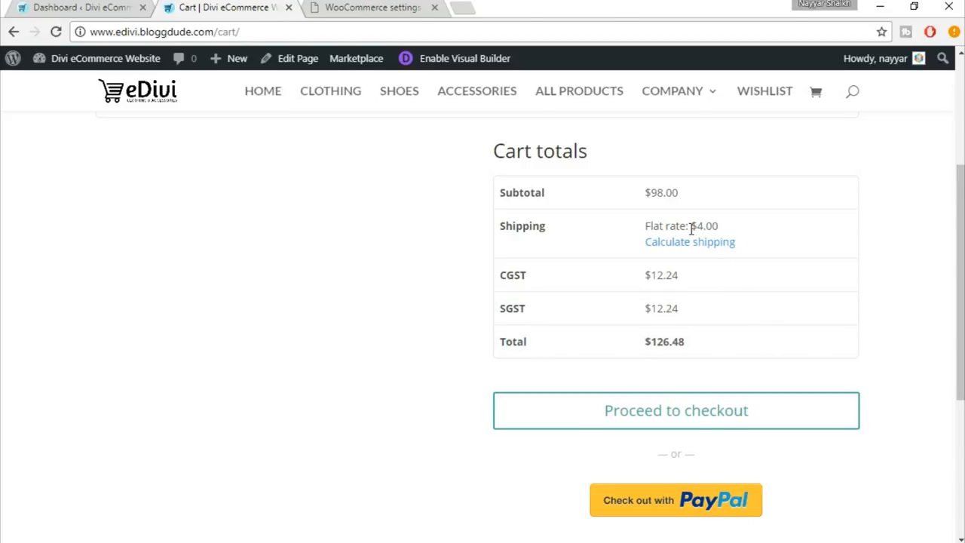
{"action": "scroll", "scroll_direction": "up", "scroll_amount": 3}
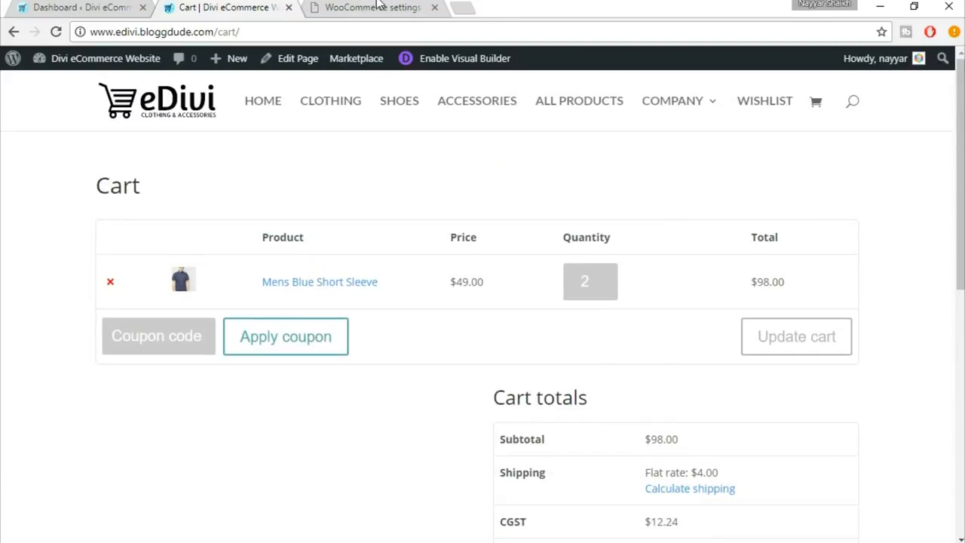
Step: Insert a third Standard tax rate row with country code US
{"action": "left_click", "coordinate": [370, 7]}
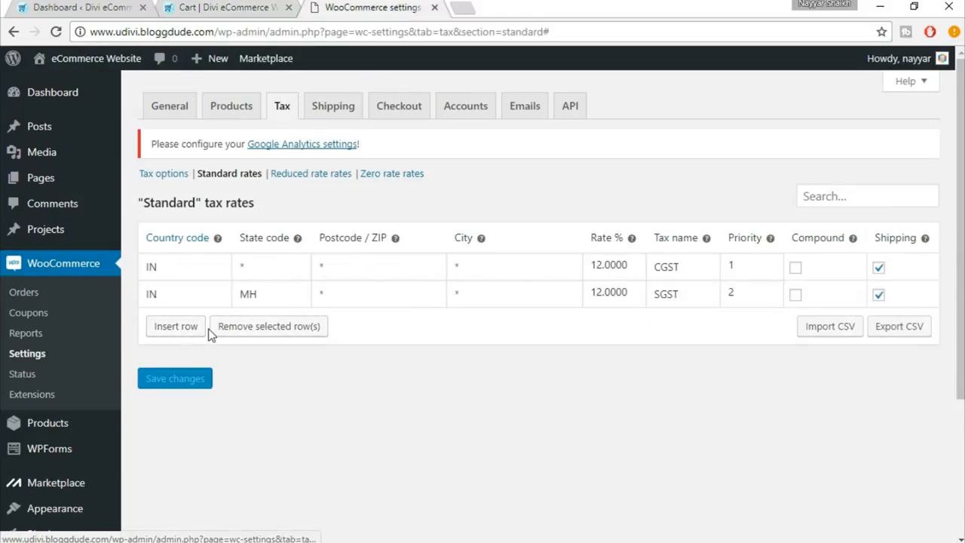
{"action": "mouse_move", "coordinate": [175, 326]}
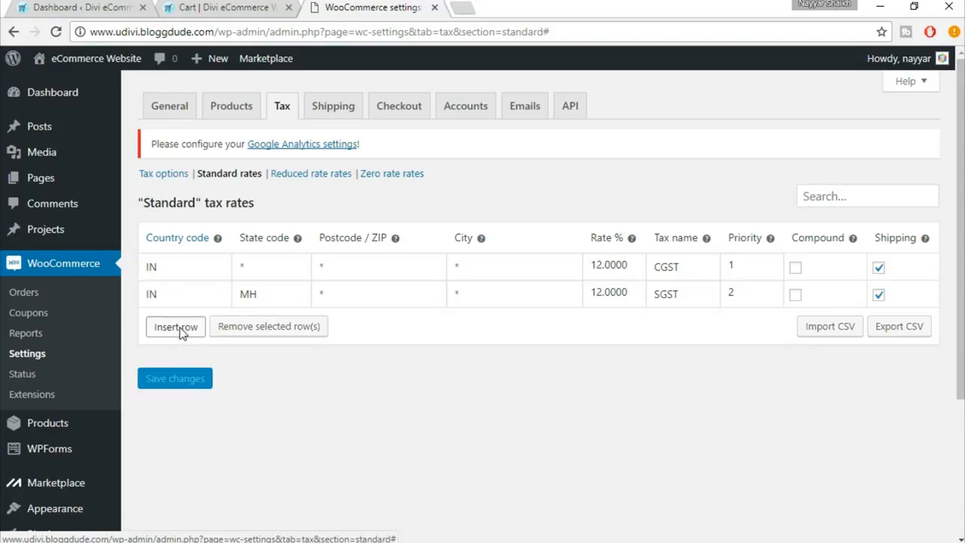
{"action": "left_click", "coordinate": [175, 326]}
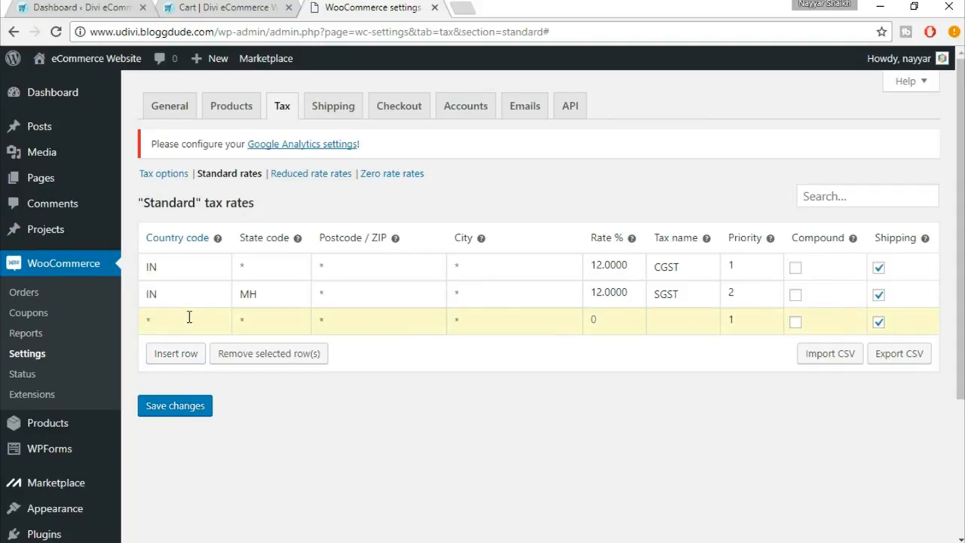
{"action": "type", "text": "US"}
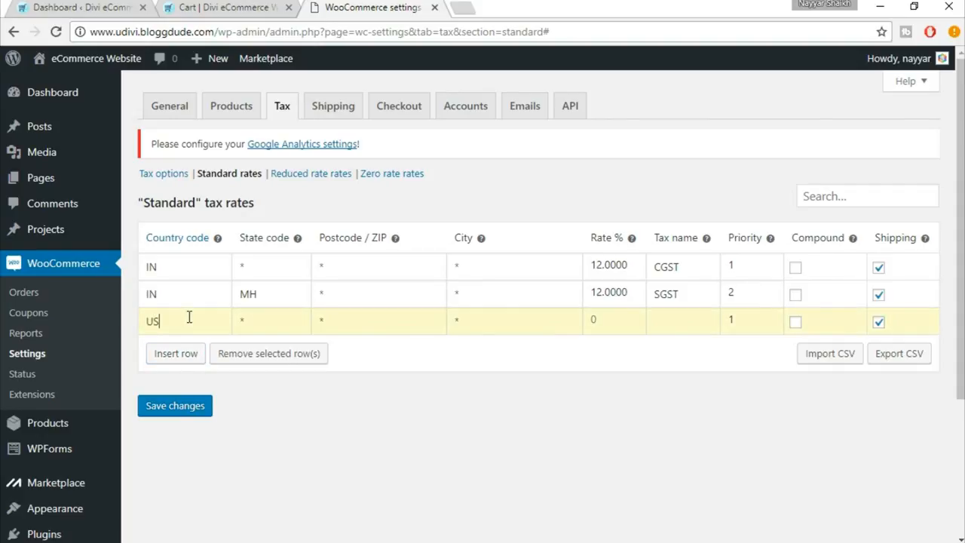
{"action": "mouse_move", "coordinate": [272, 319]}
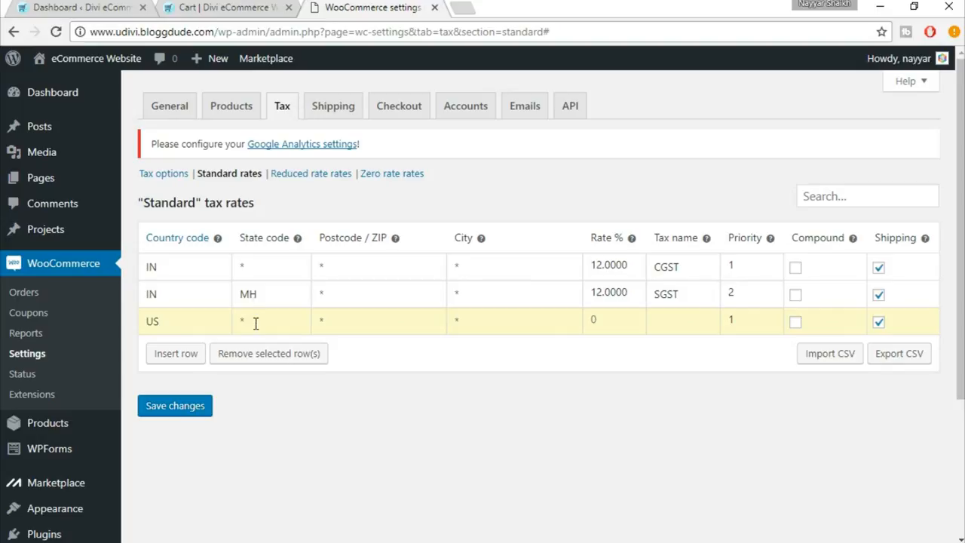
{"action": "mouse_move", "coordinate": [272, 289]}
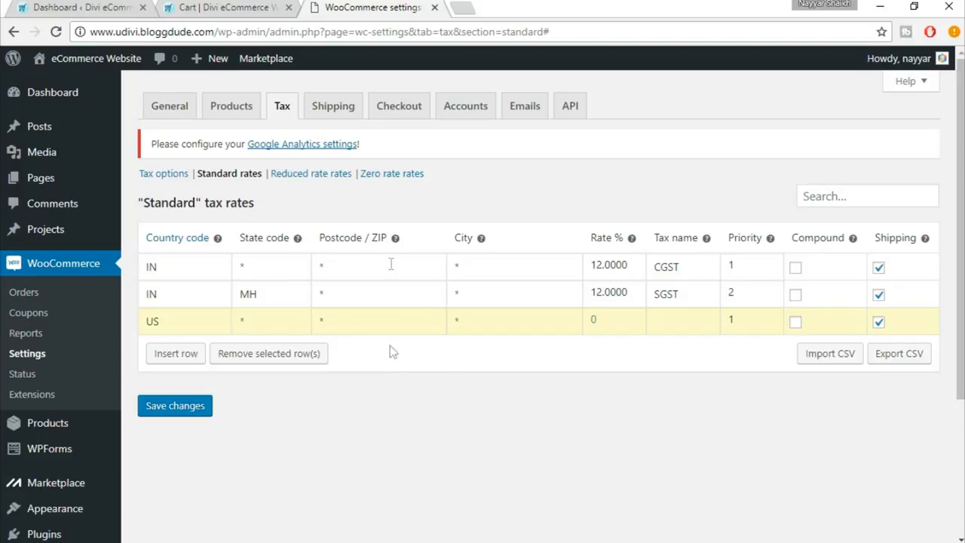
Step: Give the US row an 8% rate named VAT
{"action": "left_click", "coordinate": [610, 320]}
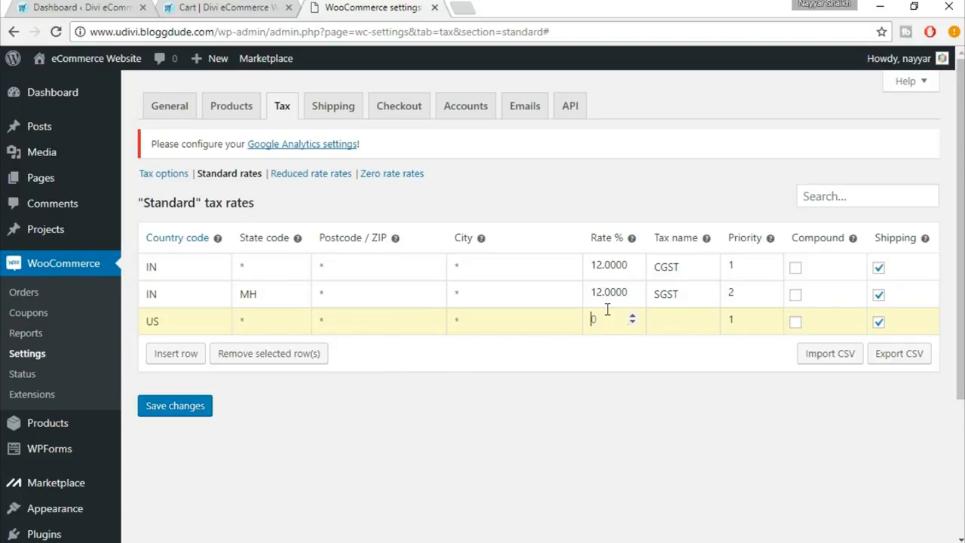
{"action": "type", "text": "8"}
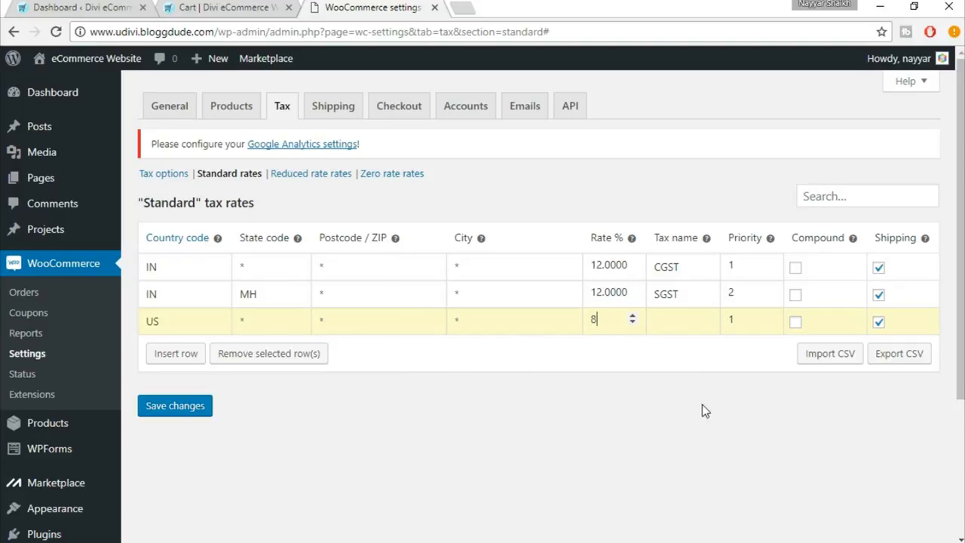
{"action": "left_click", "coordinate": [678, 321]}
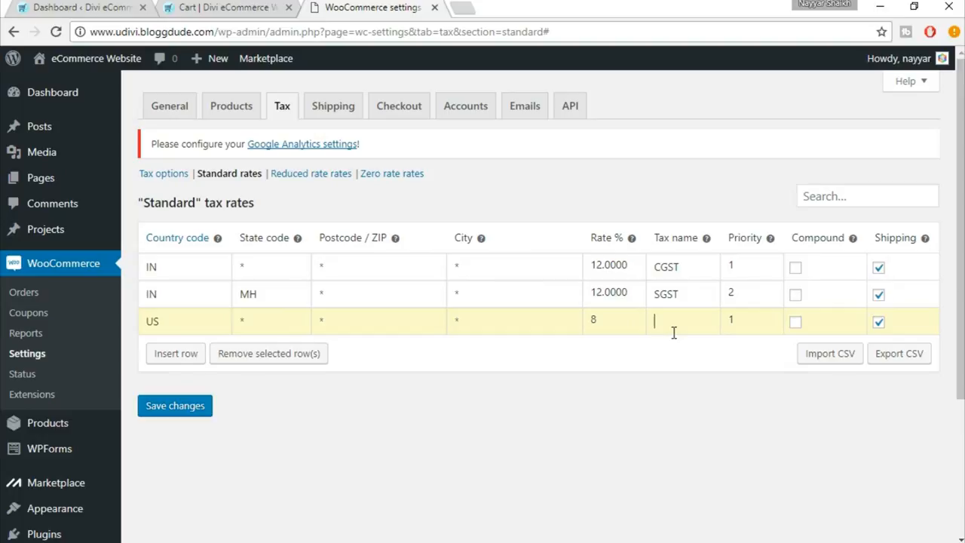
{"action": "type", "text": "VAT"}
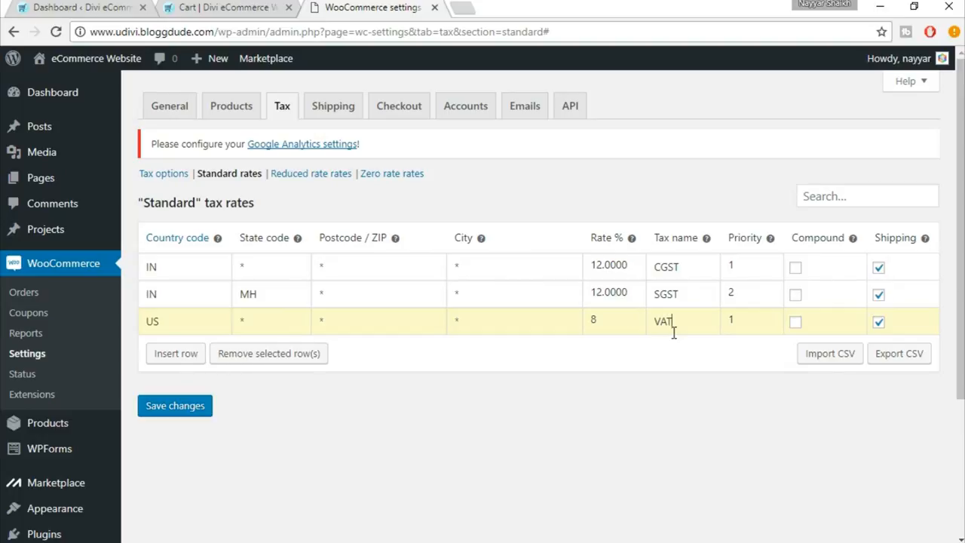
{"action": "mouse_move", "coordinate": [829, 353]}
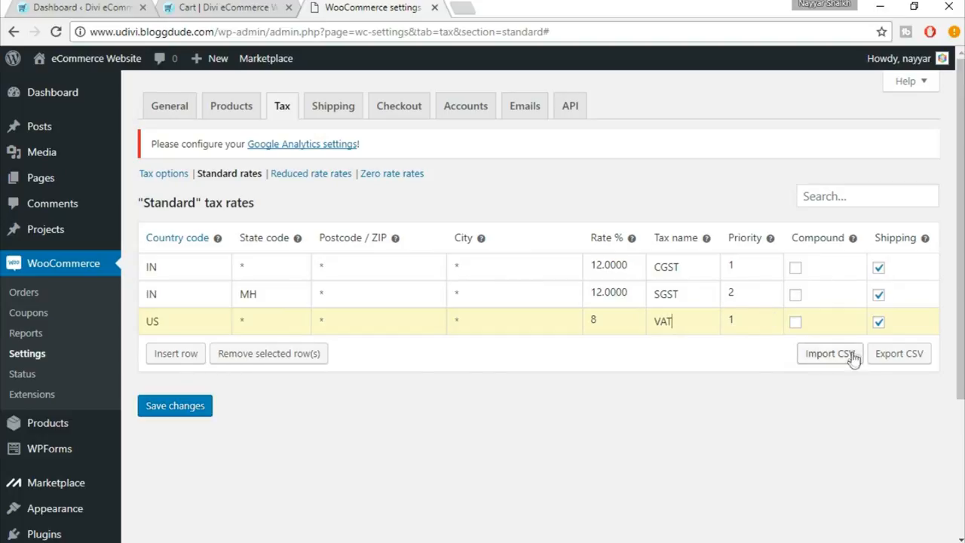
Step: Save the tax rate changes so the Standard rates table keeps CGST and SGST
{"action": "left_click", "coordinate": [174, 406]}
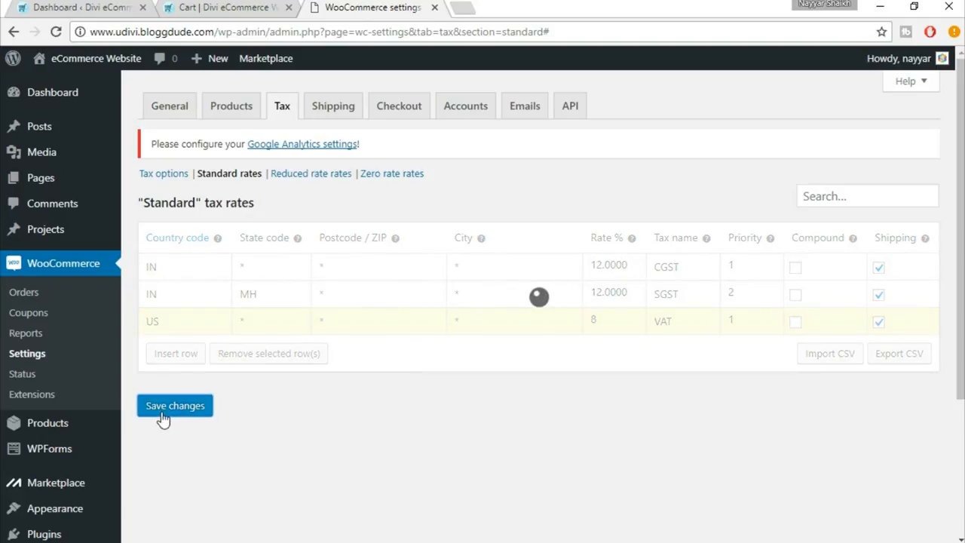
{"action": "left_click", "coordinate": [174, 405]}
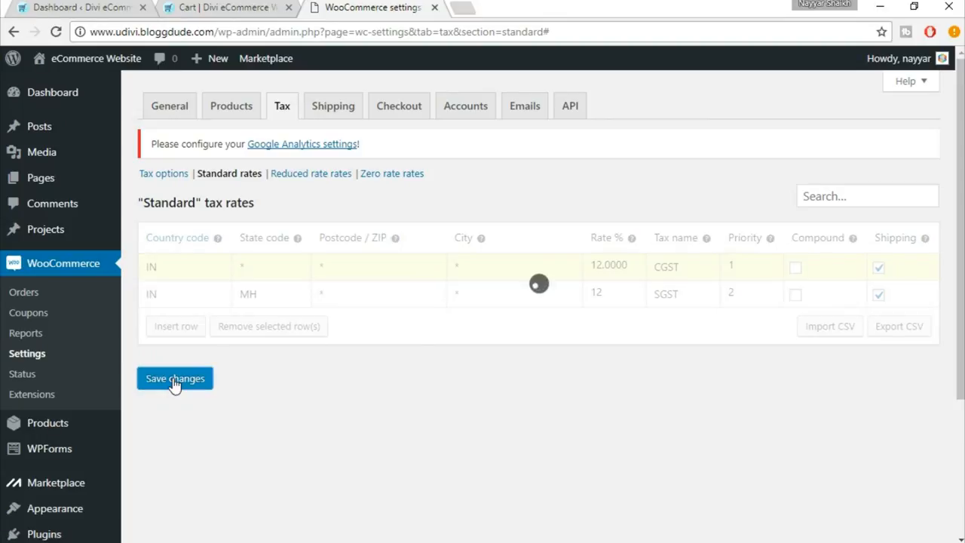
{"action": "left_click", "coordinate": [174, 378]}
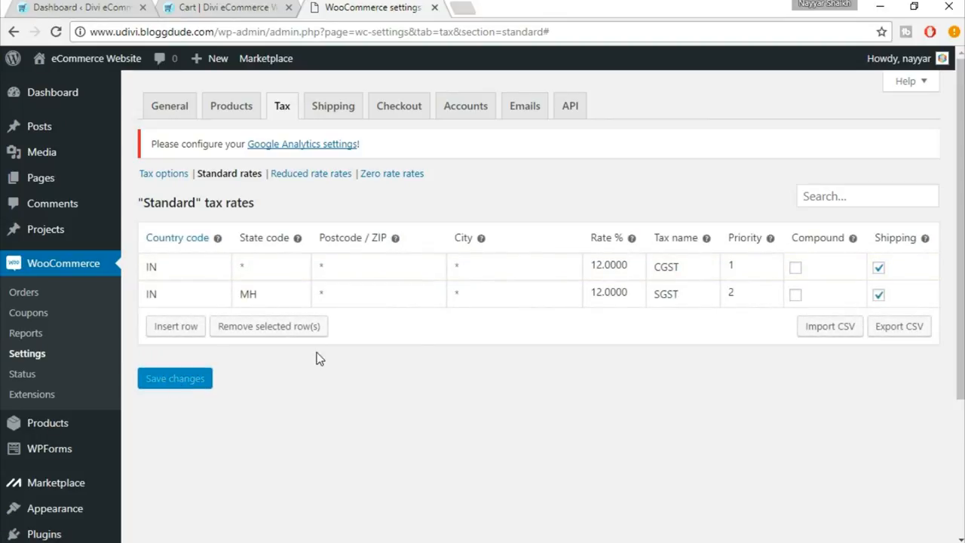